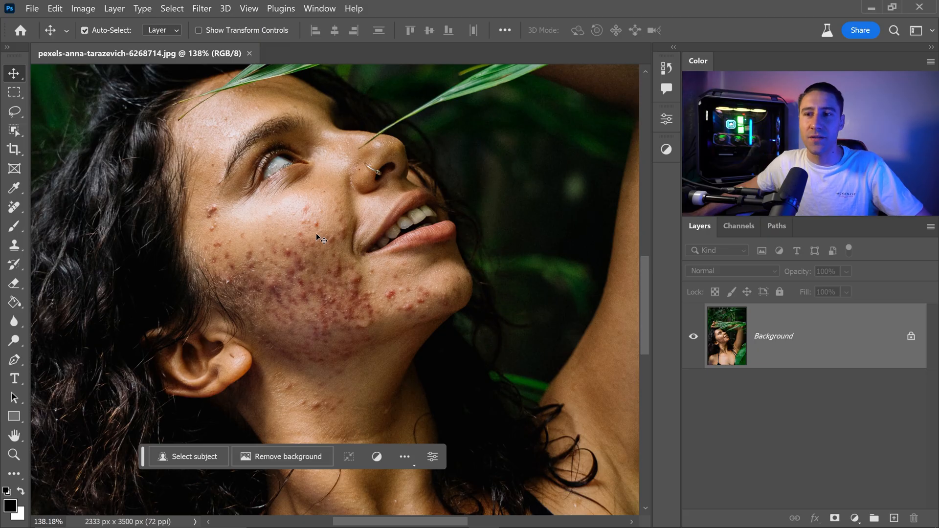
{"action": "mouse_move", "coordinate": [303, 246]}
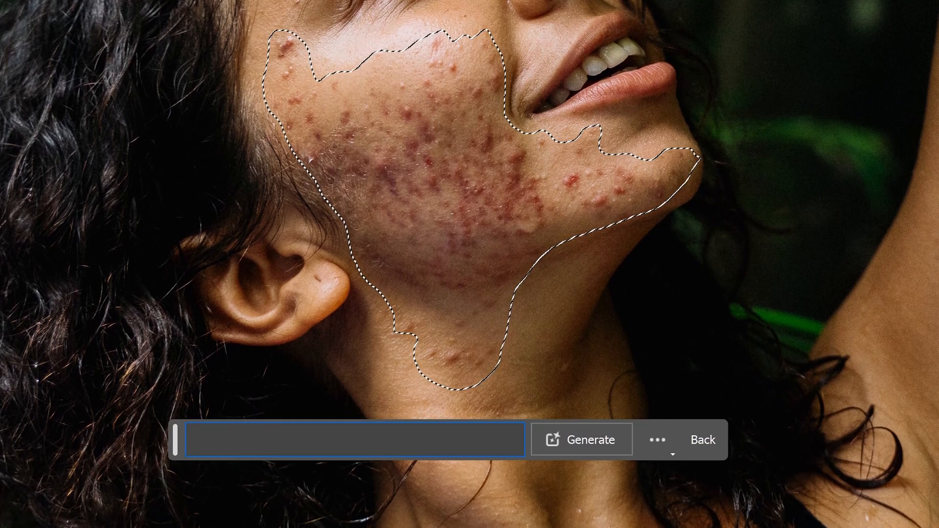
Step: Generate clear skin in the cheek selection with the prompt "remove acne"
{"action": "type", "text": "remove"}
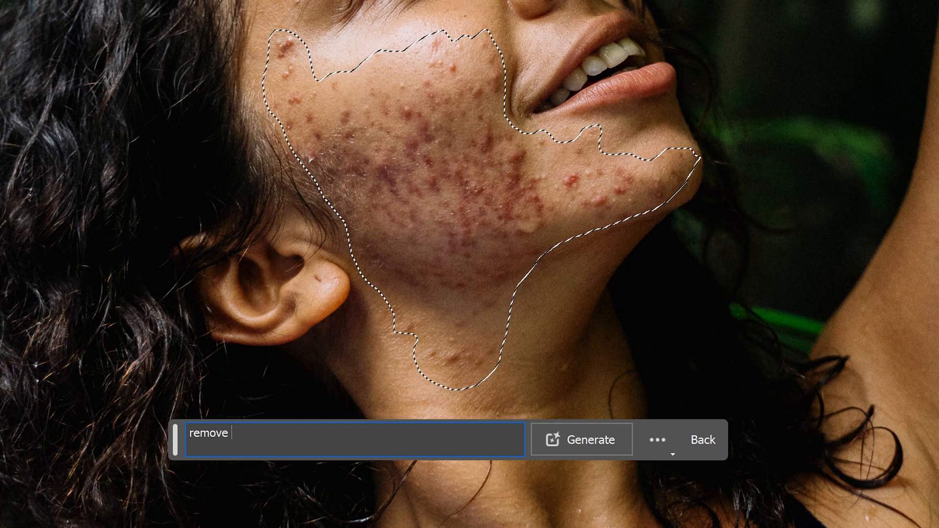
{"action": "type", "text": "acne"}
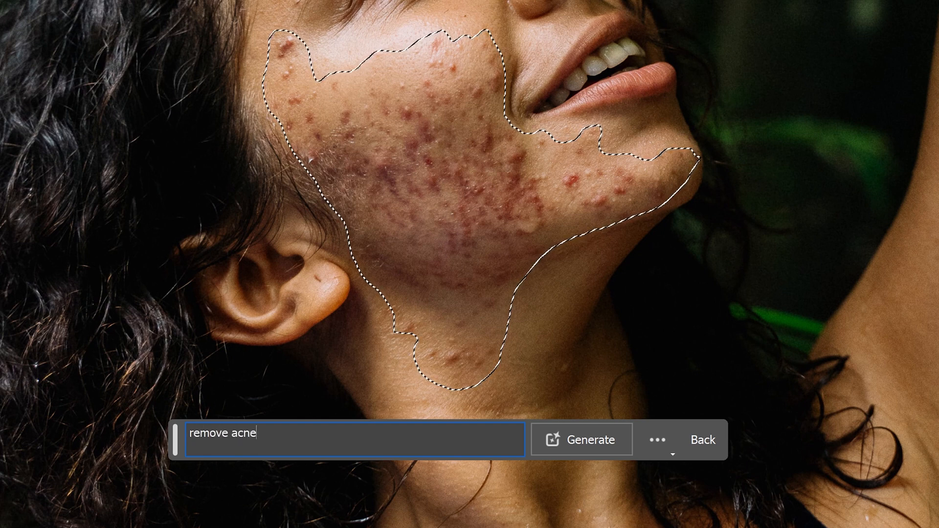
{"action": "left_click", "coordinate": [581, 440]}
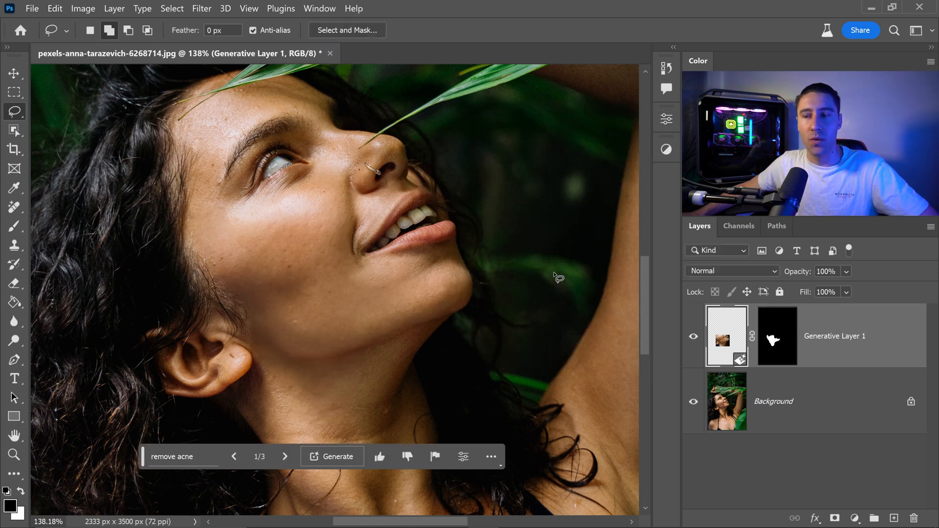
{"action": "mouse_move", "coordinate": [423, 316]}
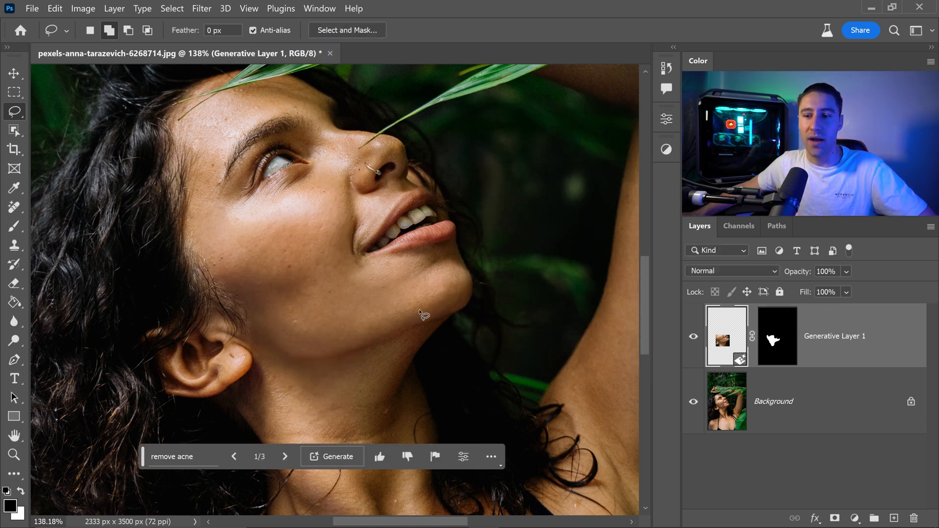
{"action": "left_click", "coordinate": [284, 457]}
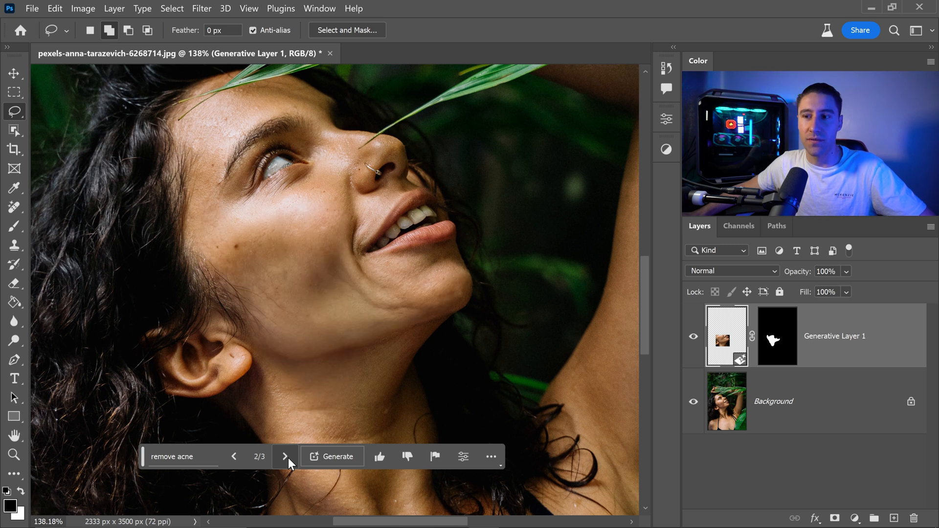
{"action": "left_click", "coordinate": [285, 457]}
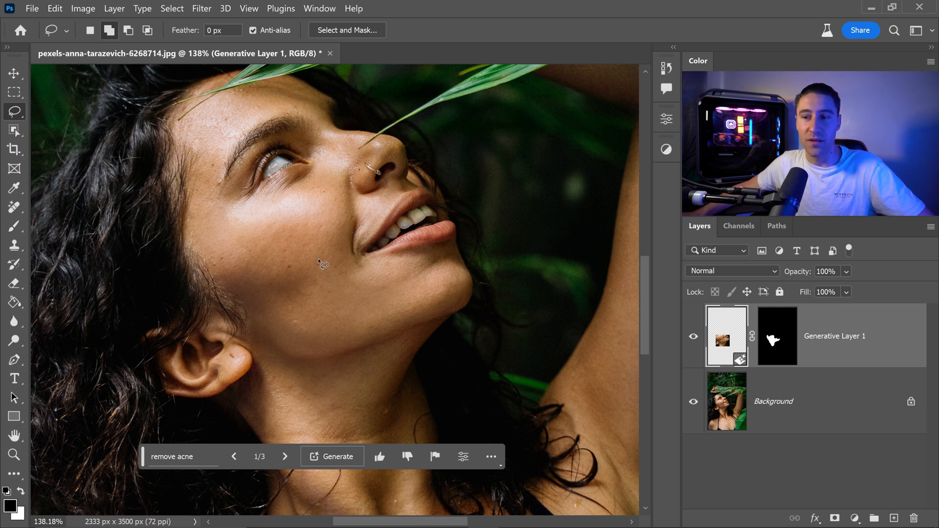
{"action": "left_click", "coordinate": [284, 457]}
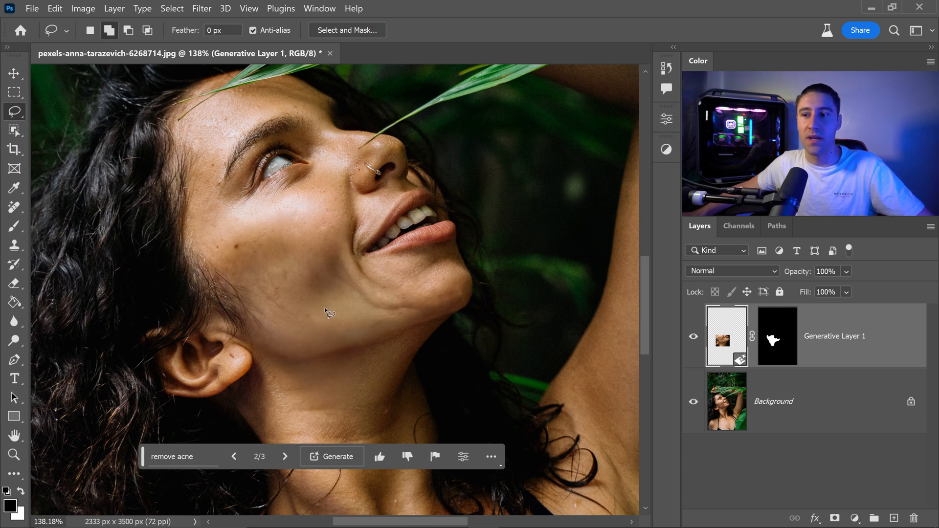
{"action": "mouse_move", "coordinate": [343, 257]}
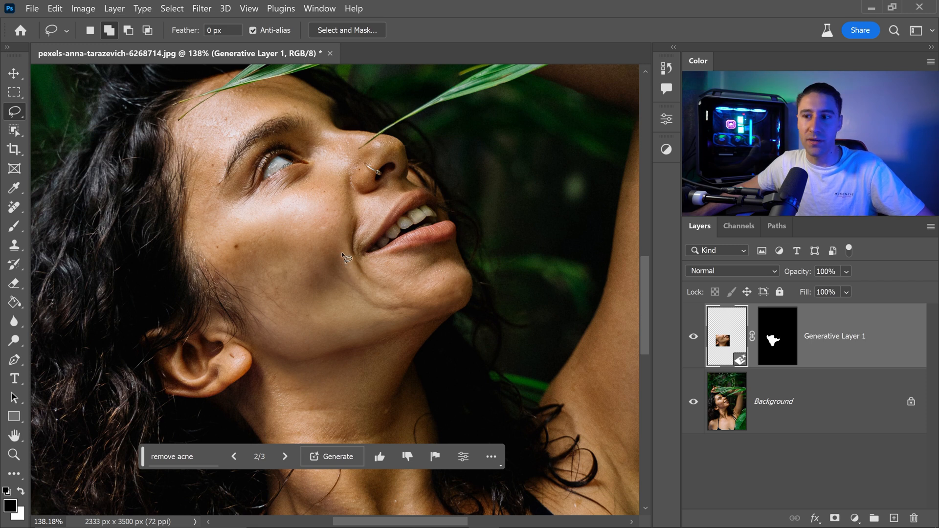
{"action": "left_click", "coordinate": [285, 457]}
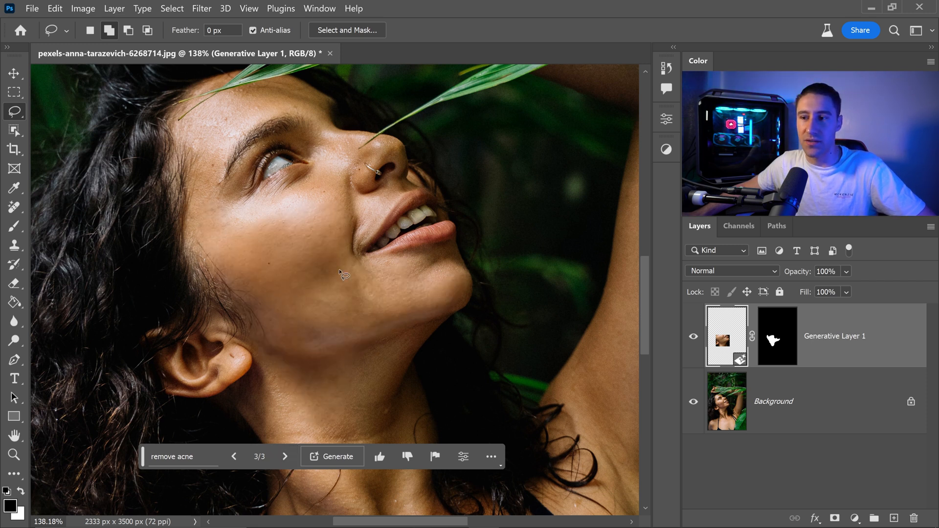
{"action": "left_click", "coordinate": [234, 457]}
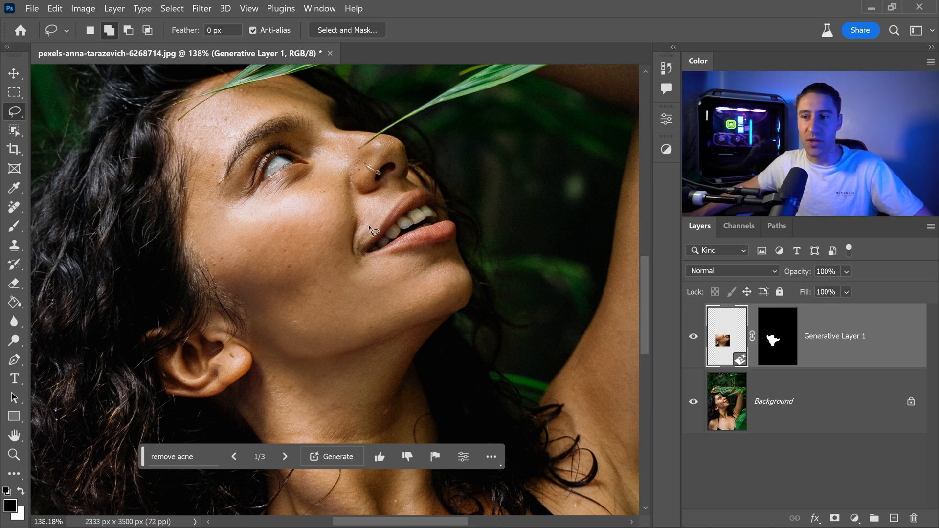
{"action": "mouse_move", "coordinate": [346, 213]}
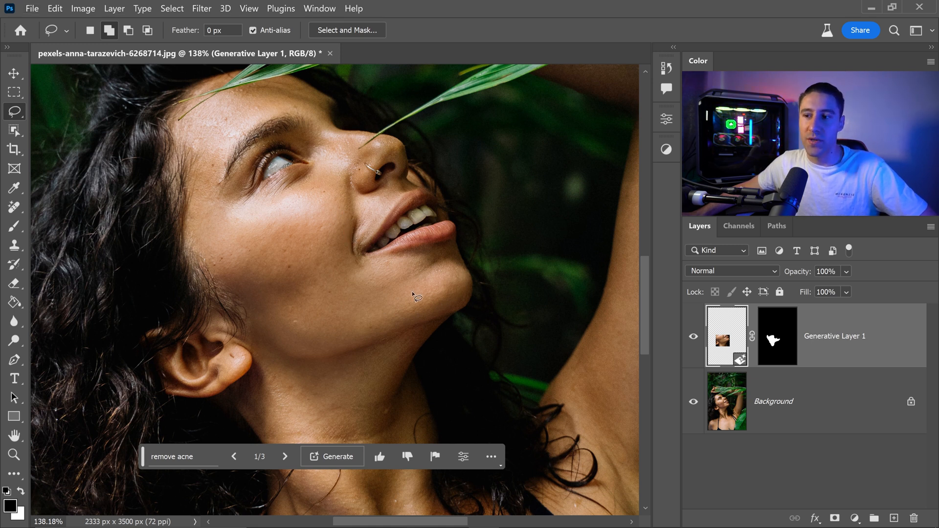
{"action": "scroll", "scroll_direction": "up", "scroll_amount": 3}
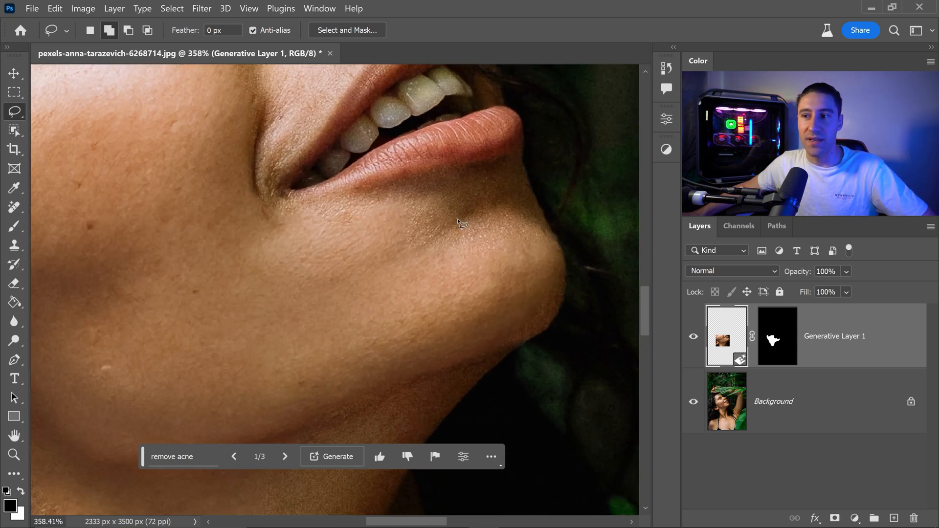
{"action": "mouse_move", "coordinate": [442, 246]}
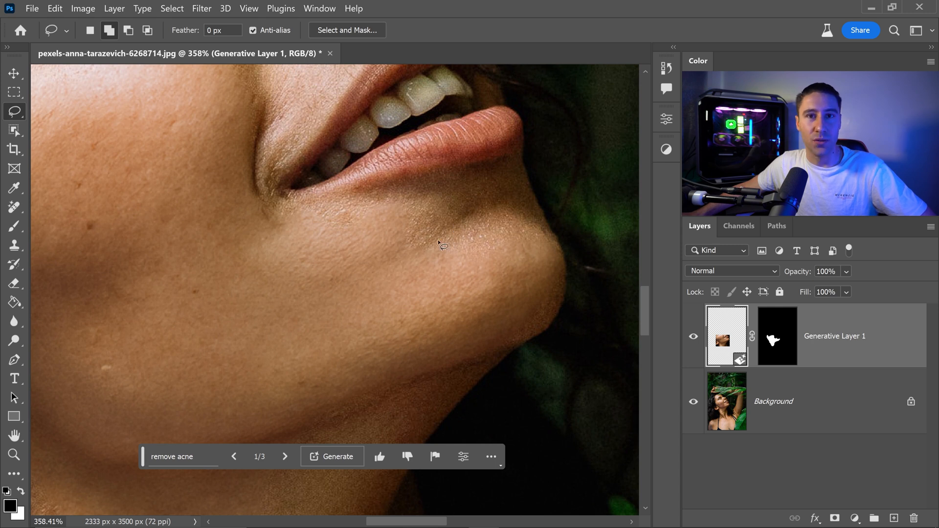
{"action": "mouse_move", "coordinate": [474, 183]}
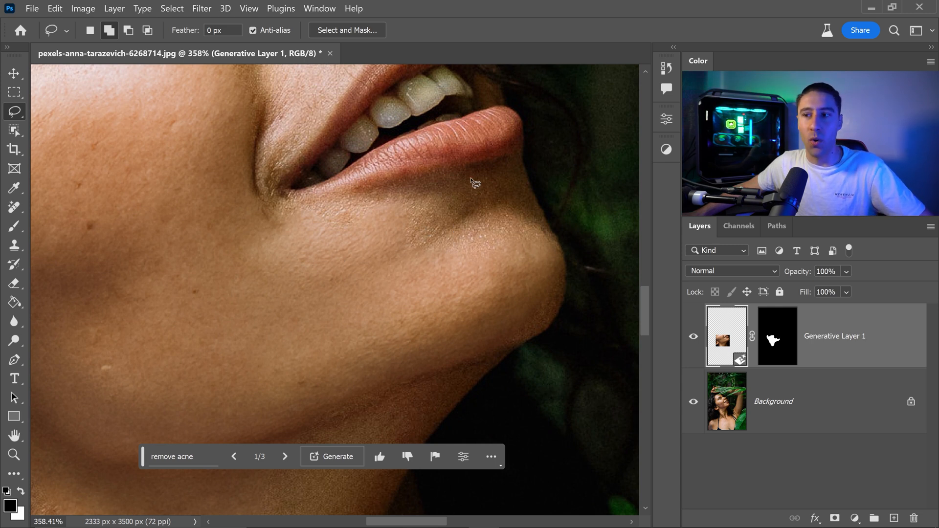
{"action": "mouse_move", "coordinate": [484, 215]}
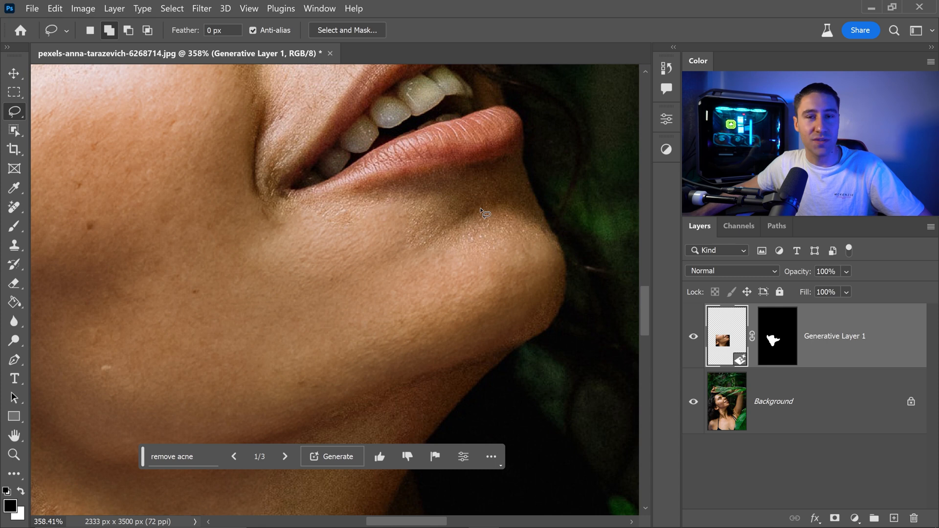
{"action": "mouse_move", "coordinate": [475, 188]}
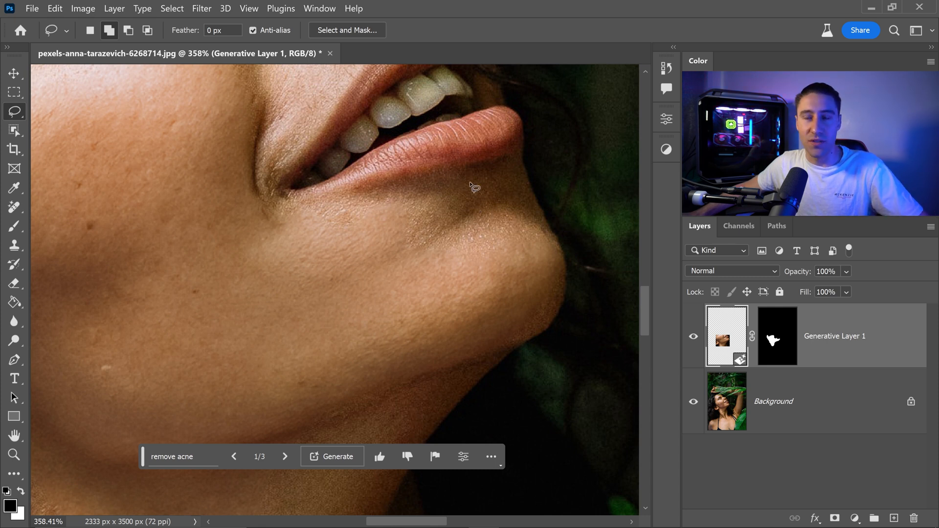
{"action": "mouse_move", "coordinate": [466, 200]}
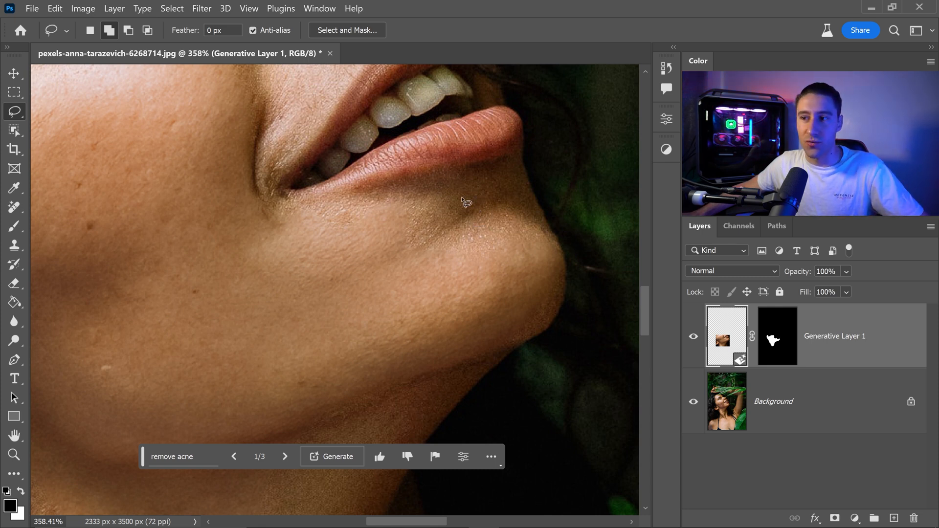
{"action": "mouse_move", "coordinate": [437, 229]}
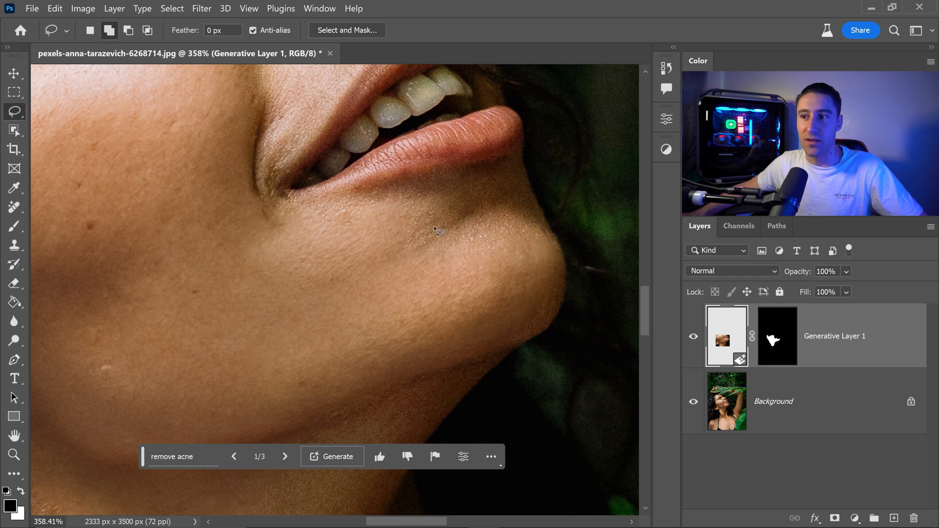
{"action": "mouse_move", "coordinate": [258, 296]}
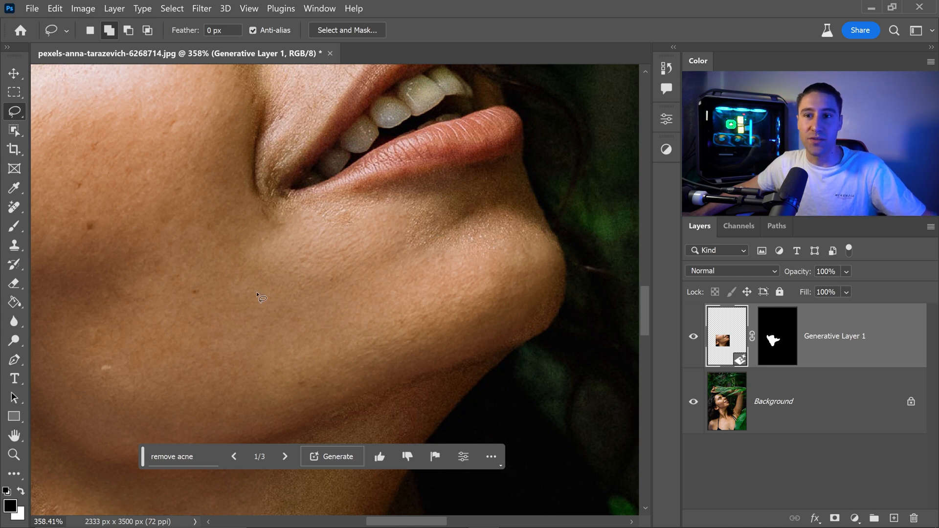
{"action": "mouse_move", "coordinate": [370, 273]}
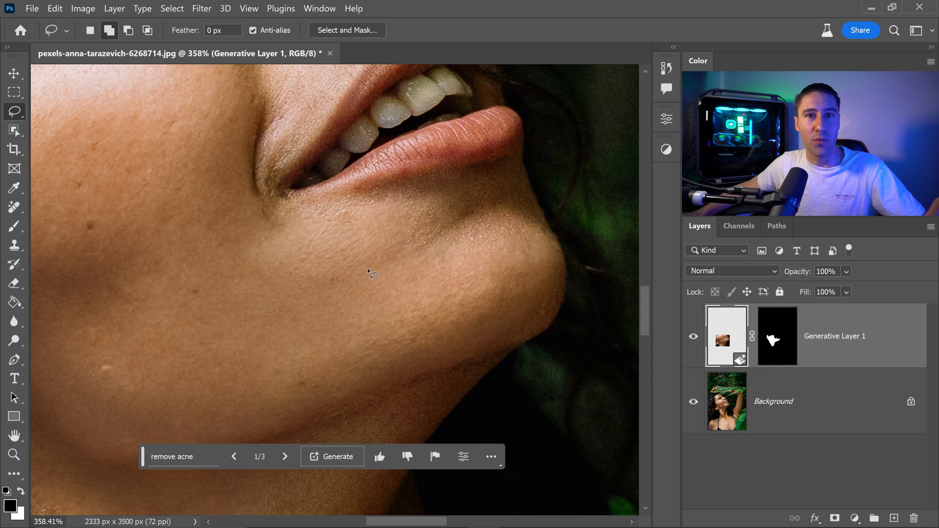
{"action": "mouse_move", "coordinate": [376, 273]}
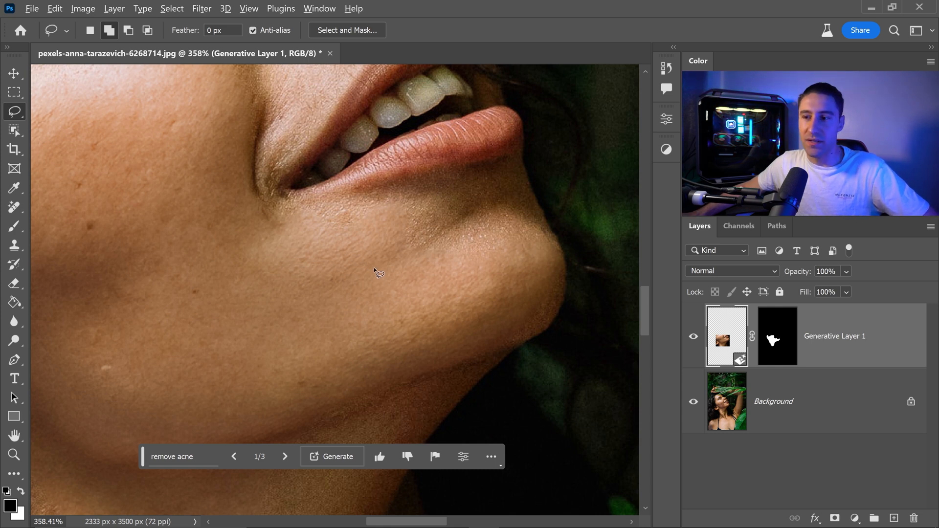
{"action": "scroll", "scroll_direction": "down", "scroll_amount": 3}
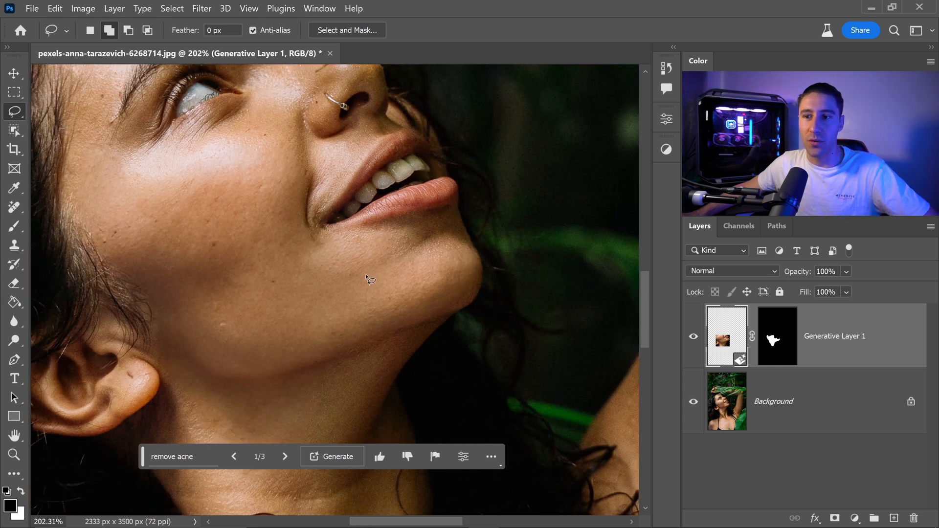
{"action": "mouse_move", "coordinate": [271, 286]}
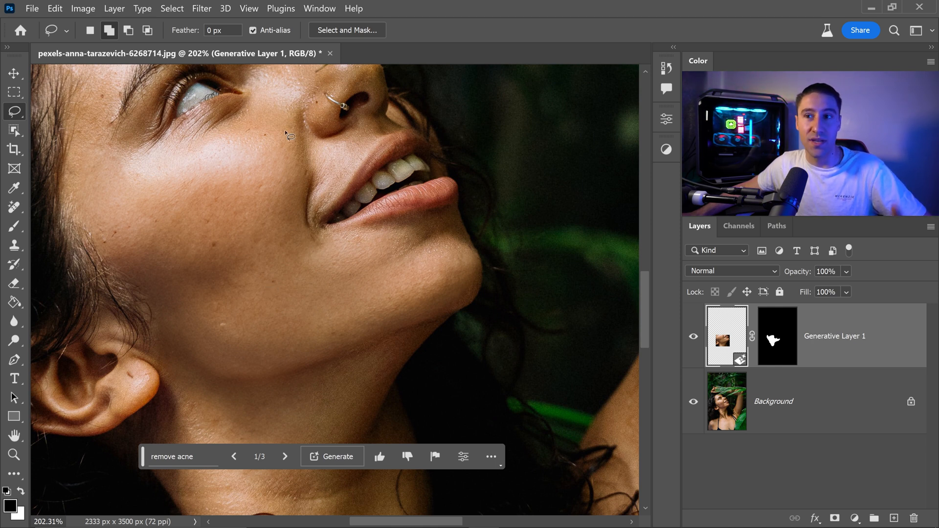
{"action": "mouse_move", "coordinate": [31, 86]}
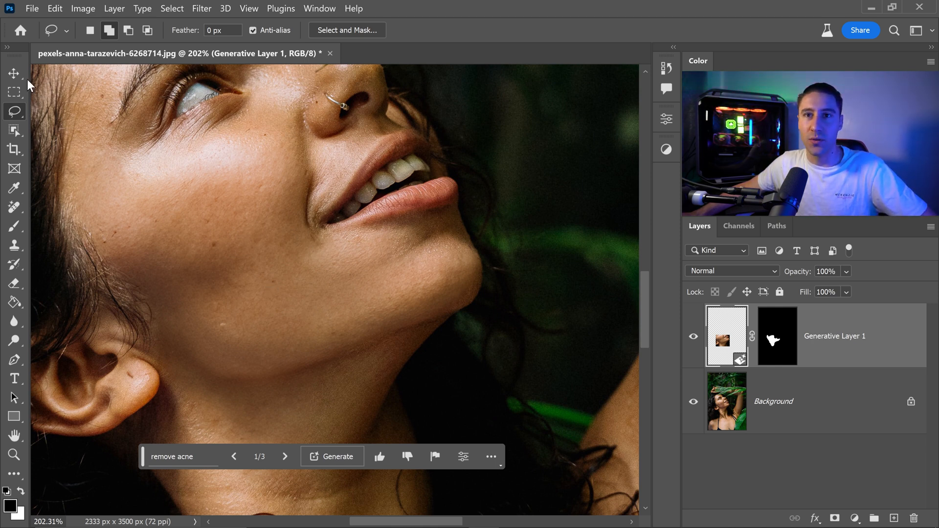
Step: Duplicate Generative Layer 1 and Background with Ctrl+J as copies to merge on top
{"action": "left_click", "coordinate": [14, 73]}
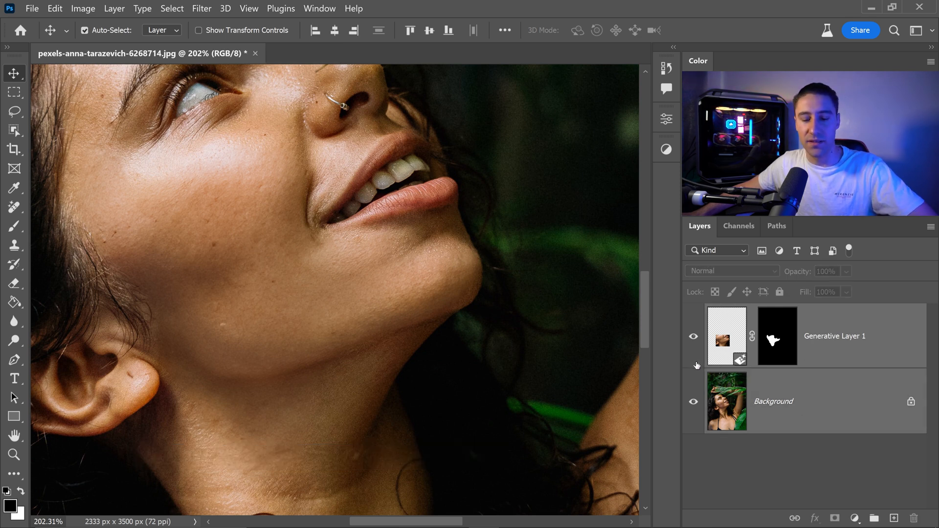
{"action": "key", "text": "ctrl+j"}
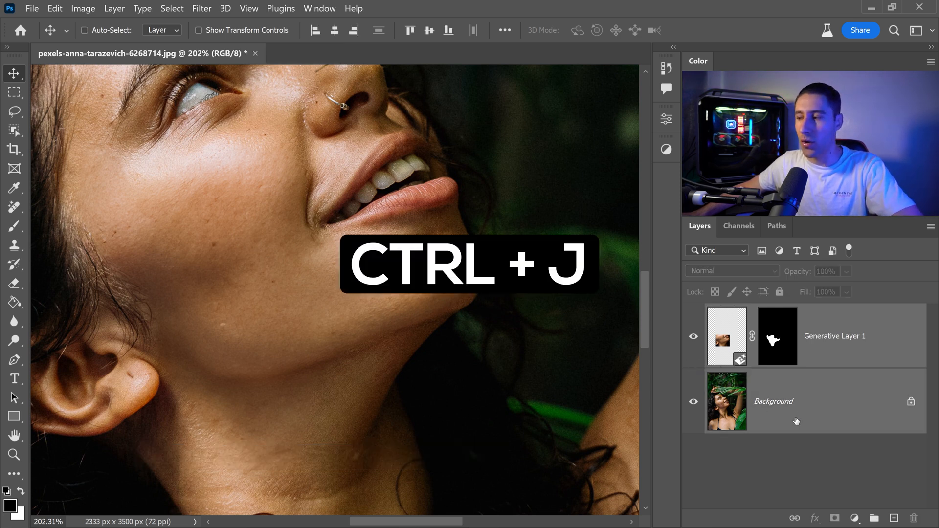
{"action": "key", "text": "ctrl+j"}
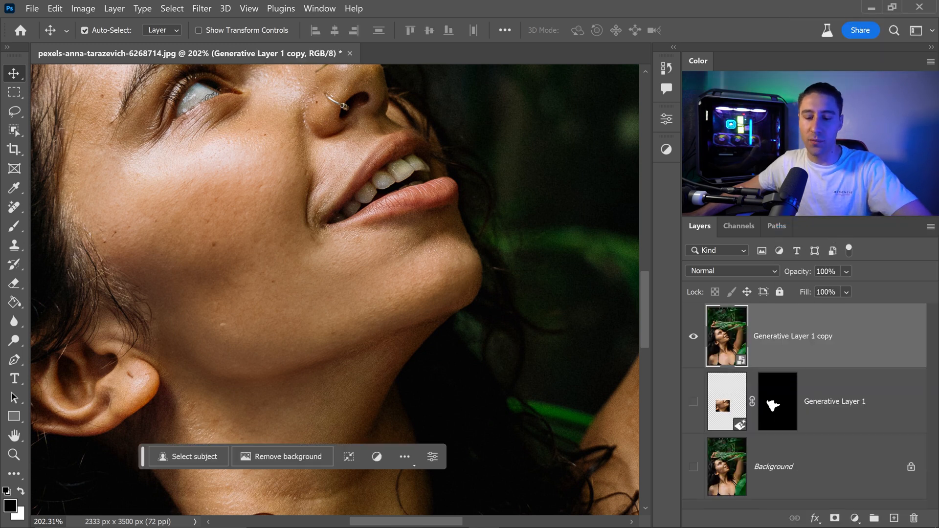
Step: Duplicate the merged layer and rasterize the copy into a pixel layer
{"action": "key", "text": "ctrl+j"}
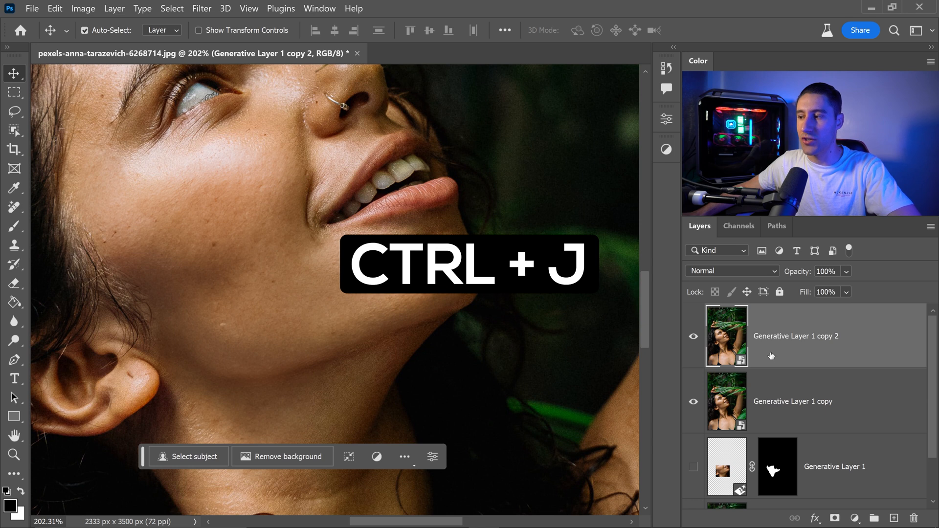
{"action": "key", "text": "ctrl+j"}
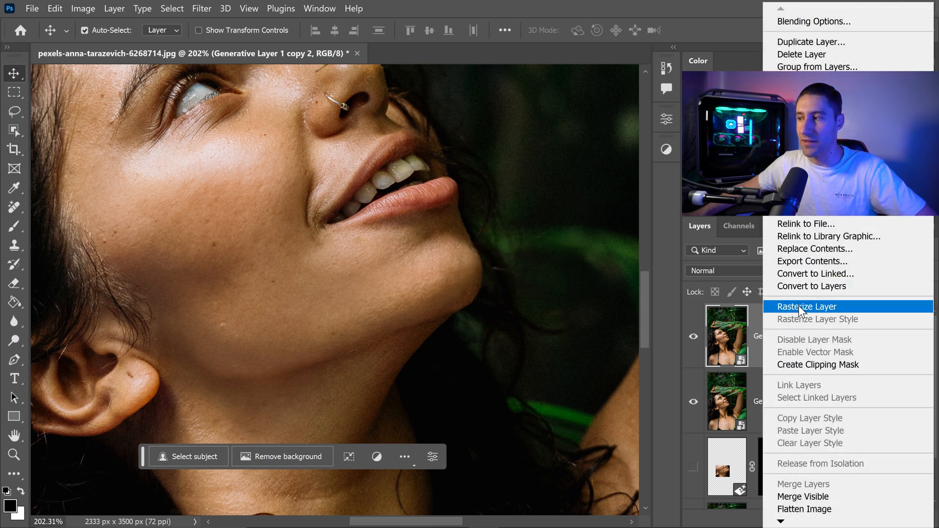
{"action": "left_click", "coordinate": [806, 306]}
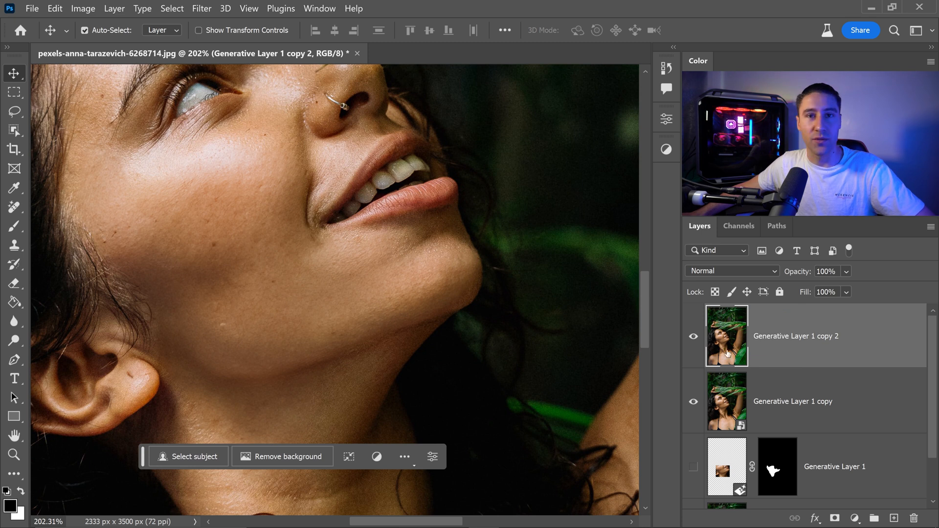
{"action": "mouse_move", "coordinate": [288, 288]}
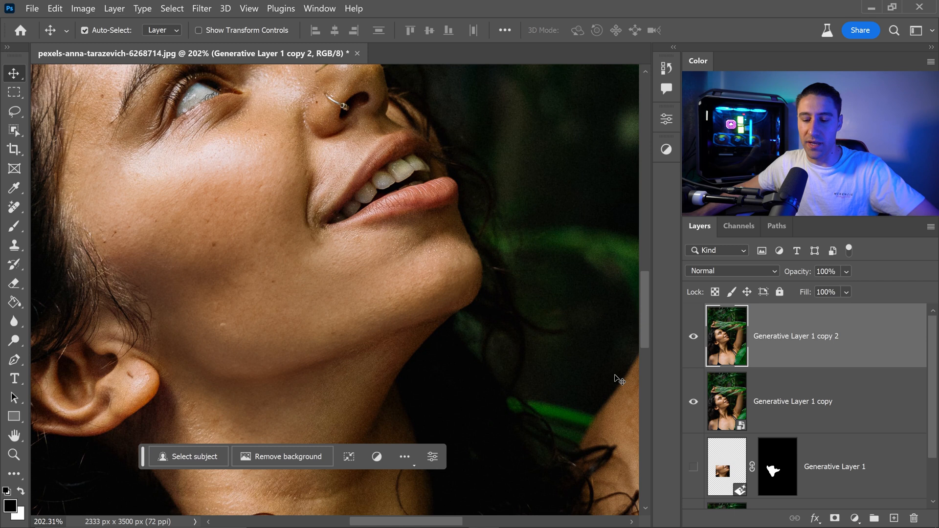
{"action": "mouse_move", "coordinate": [727, 336]}
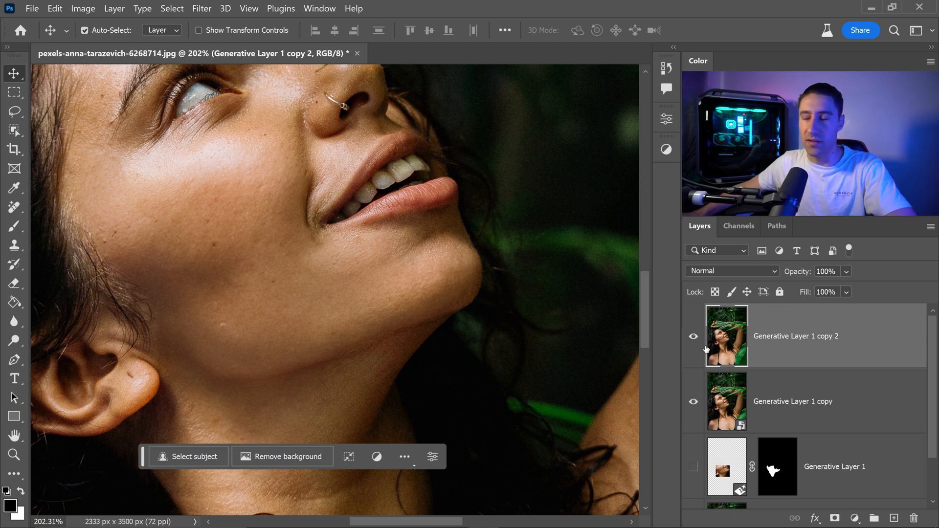
{"action": "mouse_move", "coordinate": [721, 350]}
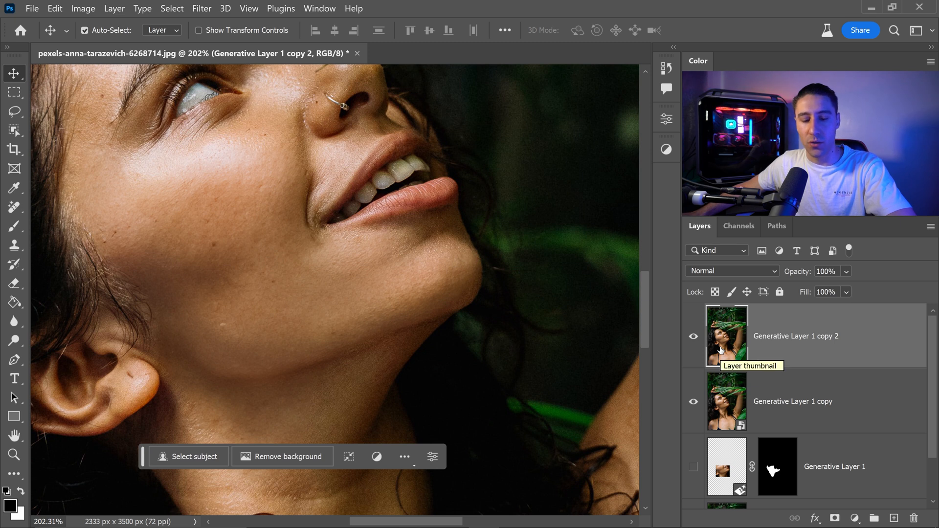
Step: Invert the rasterized copy and blend it in Vivid Light, turning the canvas grey
{"action": "key", "text": "ctrl+i"}
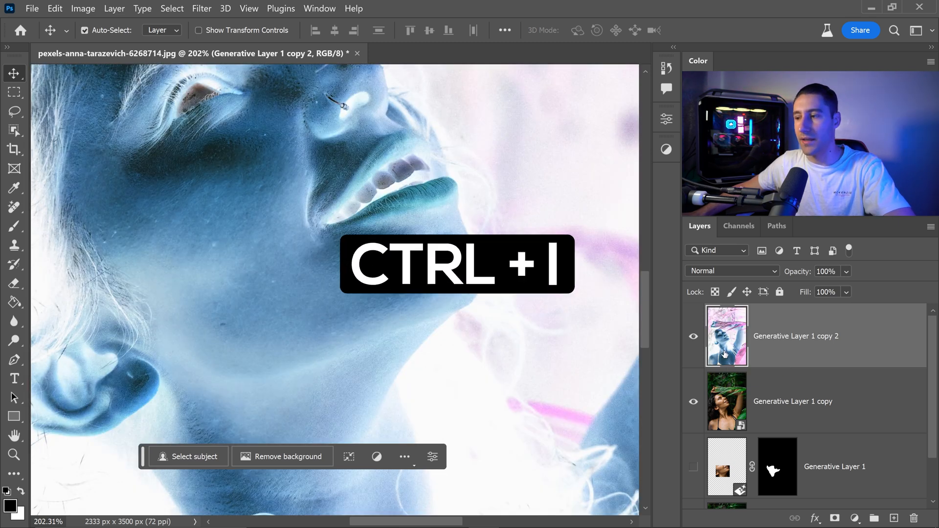
{"action": "key", "text": "ctrl+i"}
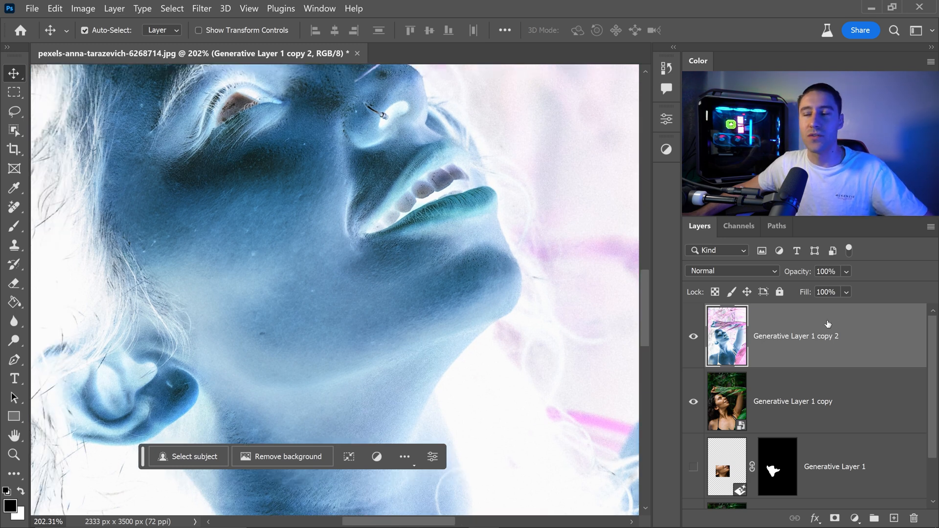
{"action": "left_click", "coordinate": [731, 271]}
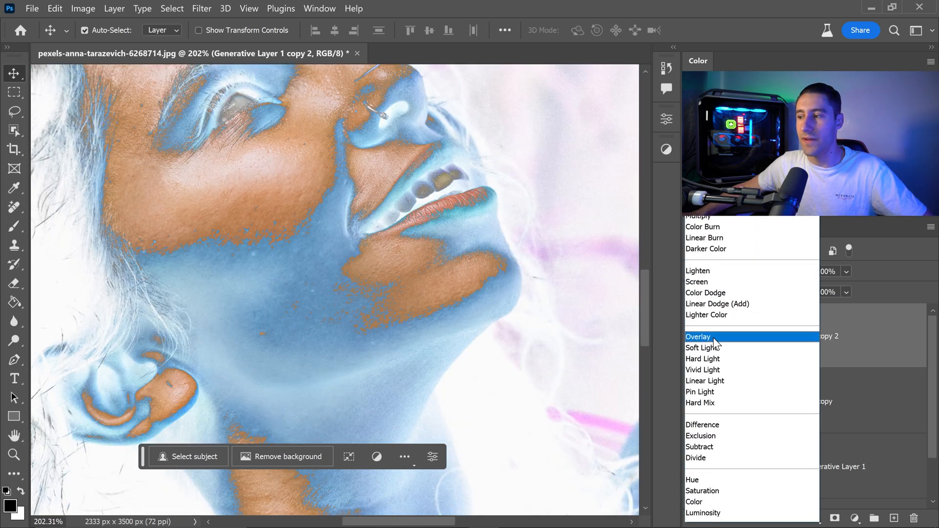
{"action": "left_click", "coordinate": [704, 381]}
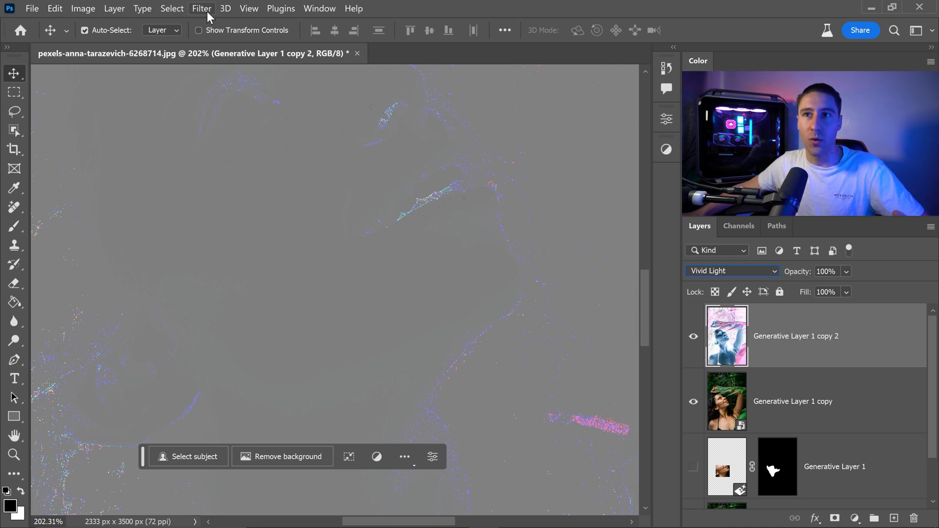
Step: Apply a small Gaussian Blur so the grey layer becomes a high-pass texture map
{"action": "left_click", "coordinate": [201, 9]}
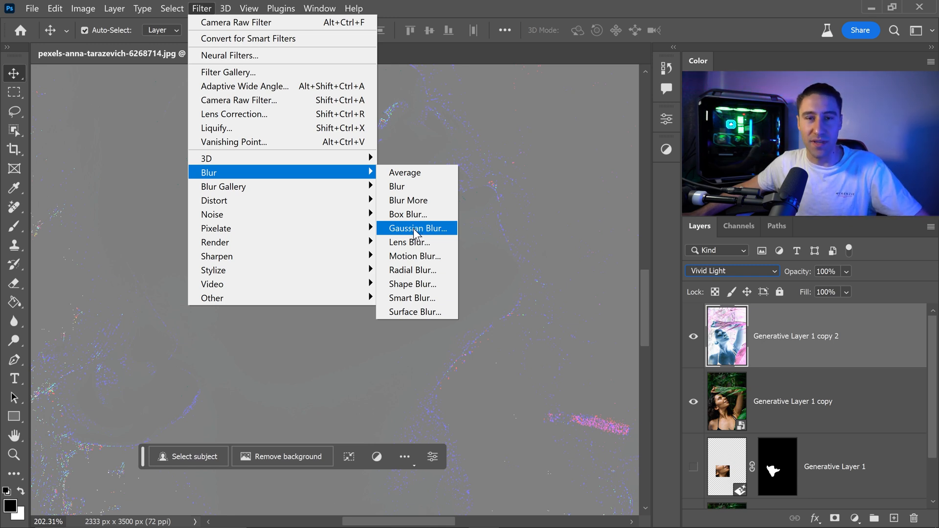
{"action": "left_click", "coordinate": [418, 228]}
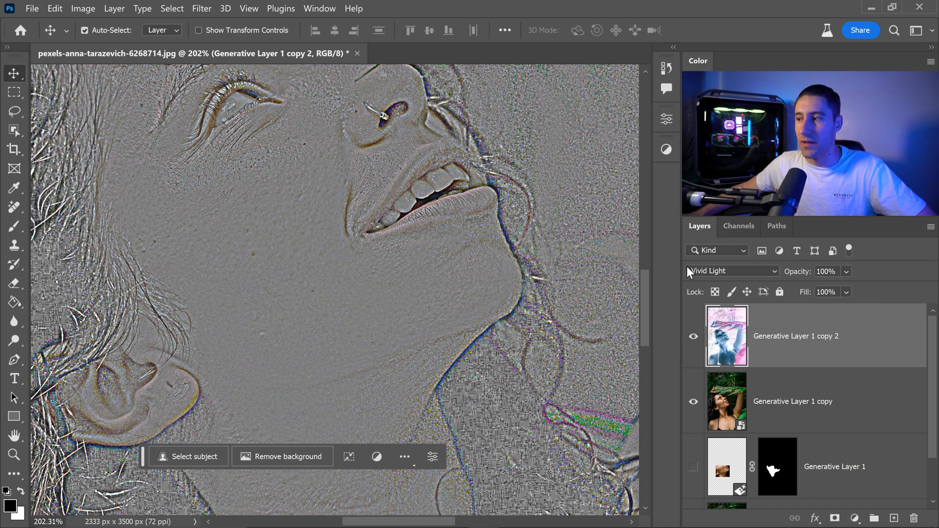
Step: Group a fresh merged-layer copy with the high-pass layer, blend Group 1 in Overlay, and compare it on and off
{"action": "key", "text": "ctrl+j"}
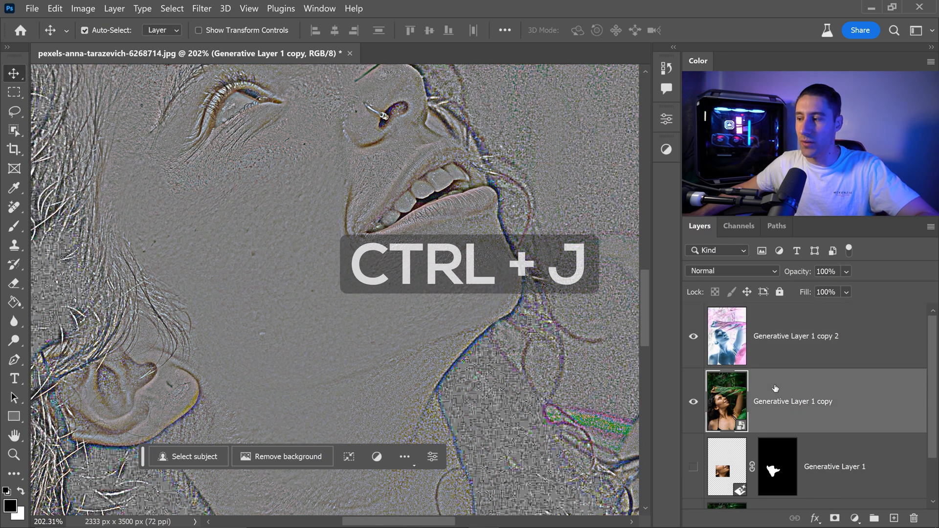
{"action": "key", "text": "ctrl+j"}
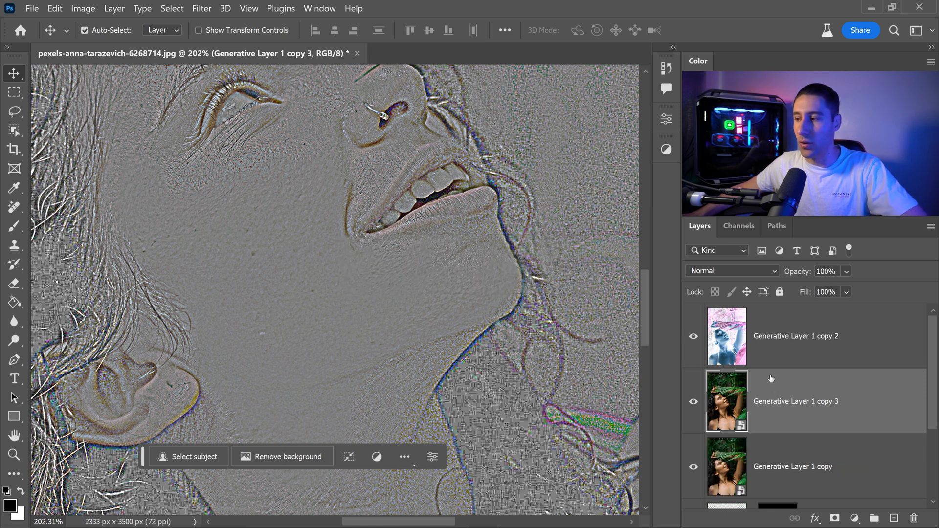
{"action": "mouse_move", "coordinate": [764, 358]}
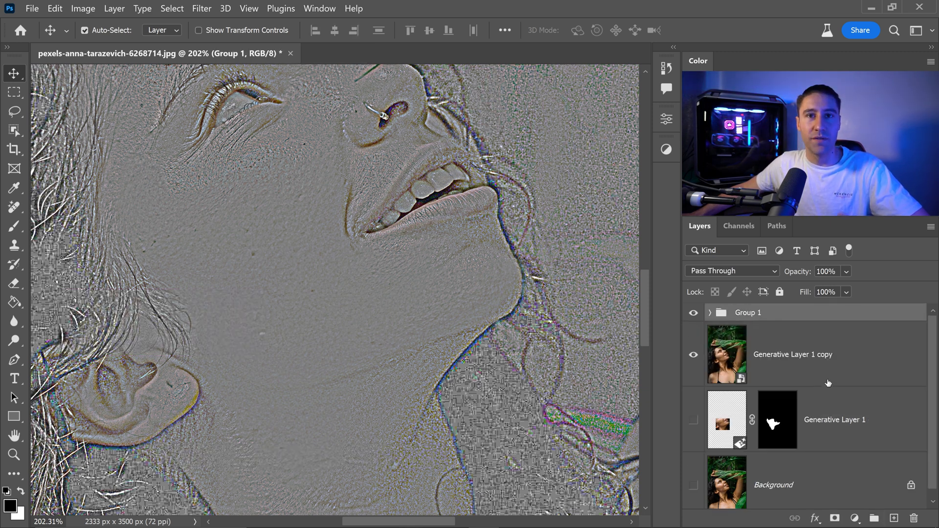
{"action": "left_click", "coordinate": [731, 271]}
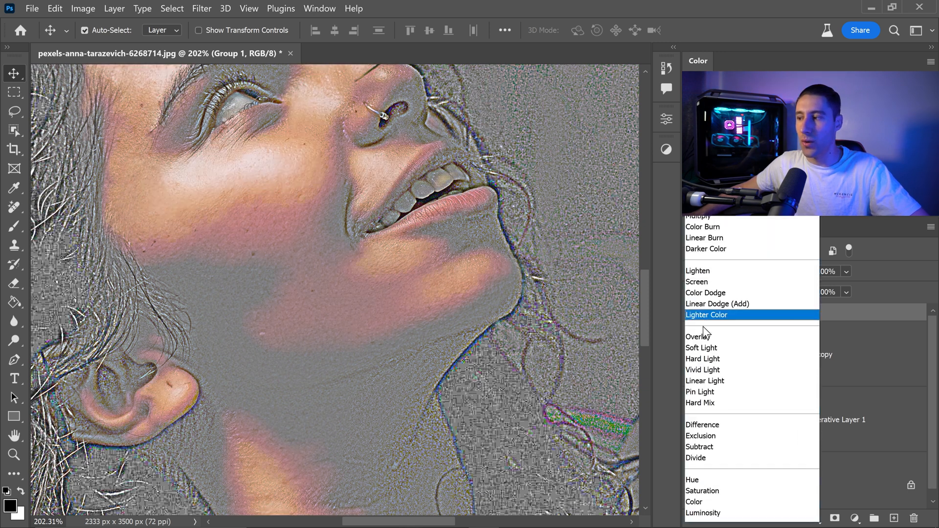
{"action": "left_click", "coordinate": [699, 336]}
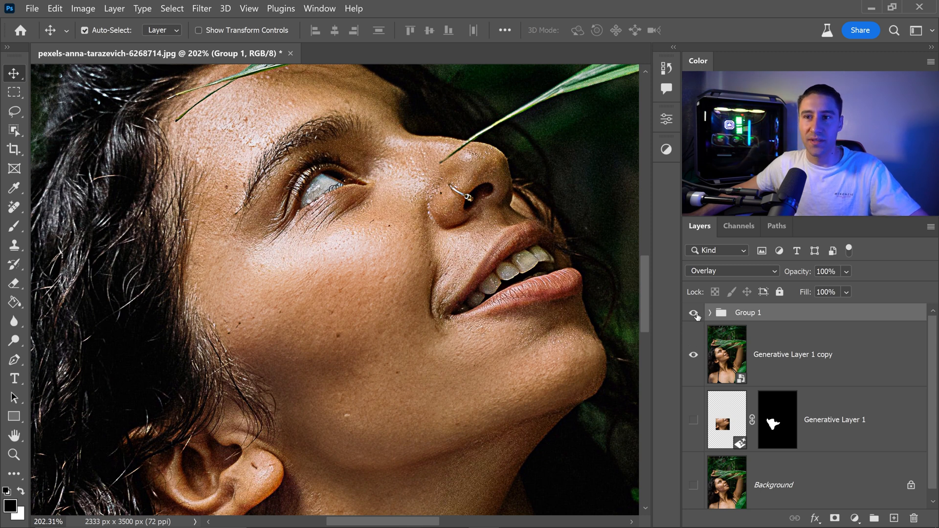
{"action": "left_click", "coordinate": [695, 313]}
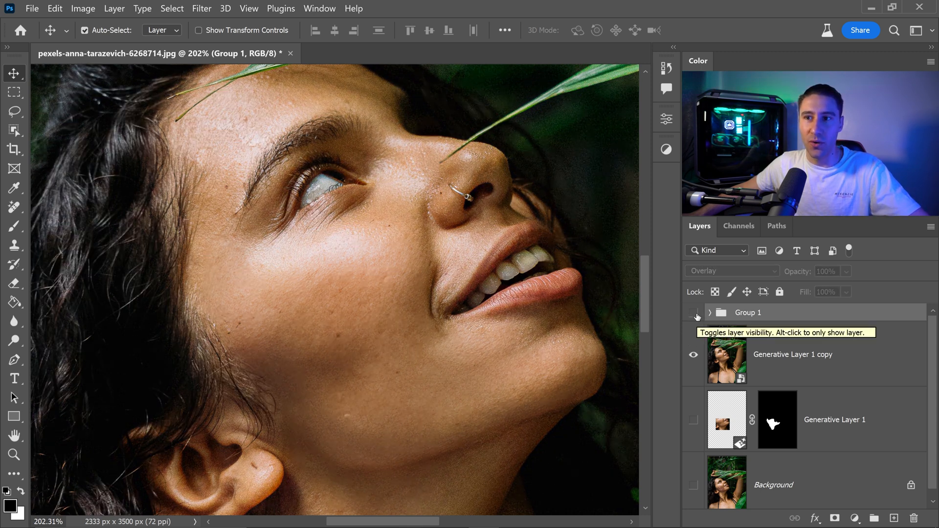
{"action": "left_click", "coordinate": [694, 316]}
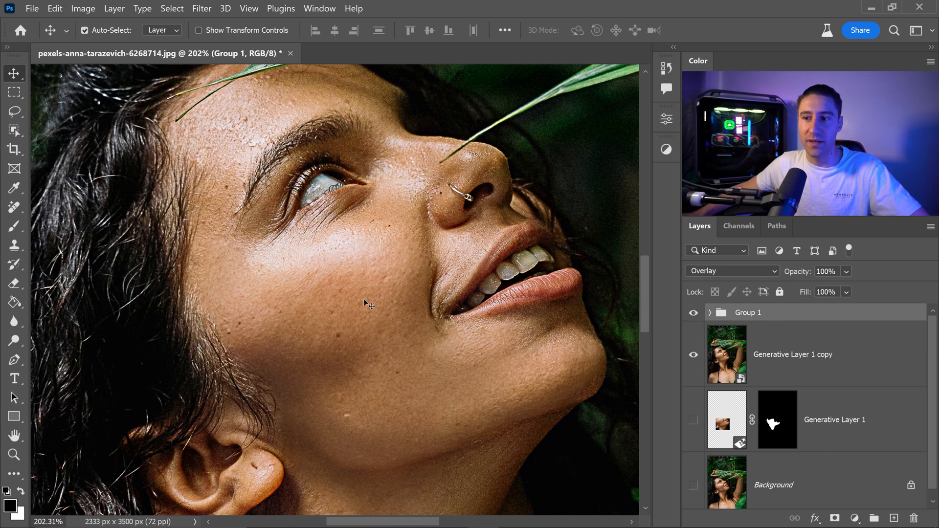
{"action": "mouse_move", "coordinate": [213, 281]}
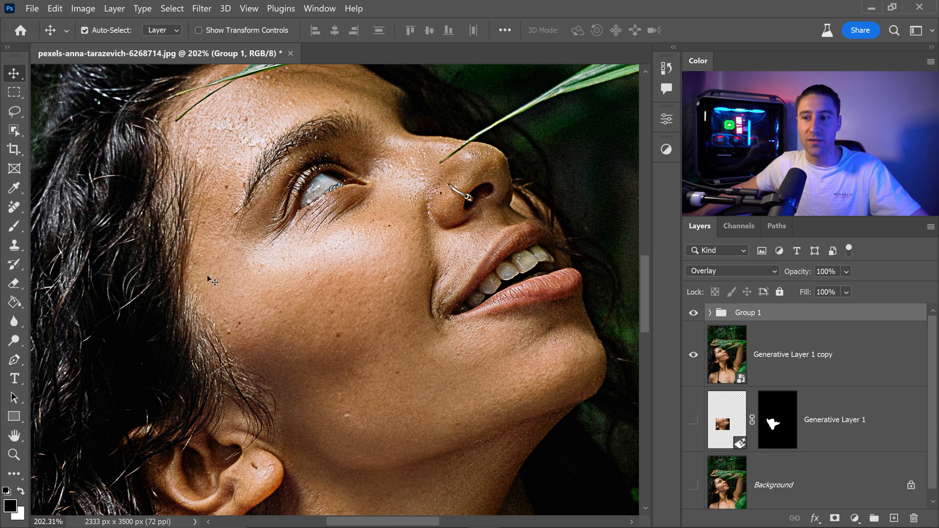
{"action": "mouse_move", "coordinate": [292, 299]}
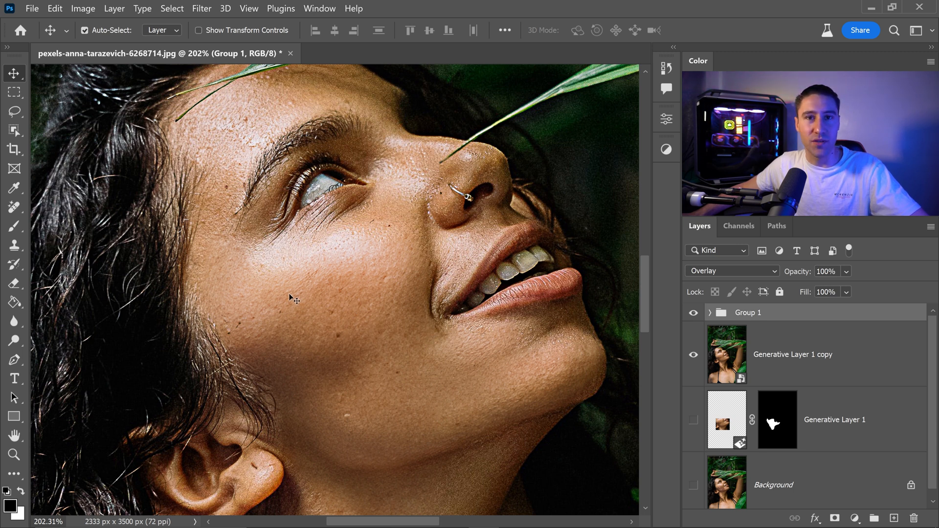
{"action": "mouse_move", "coordinate": [461, 263]}
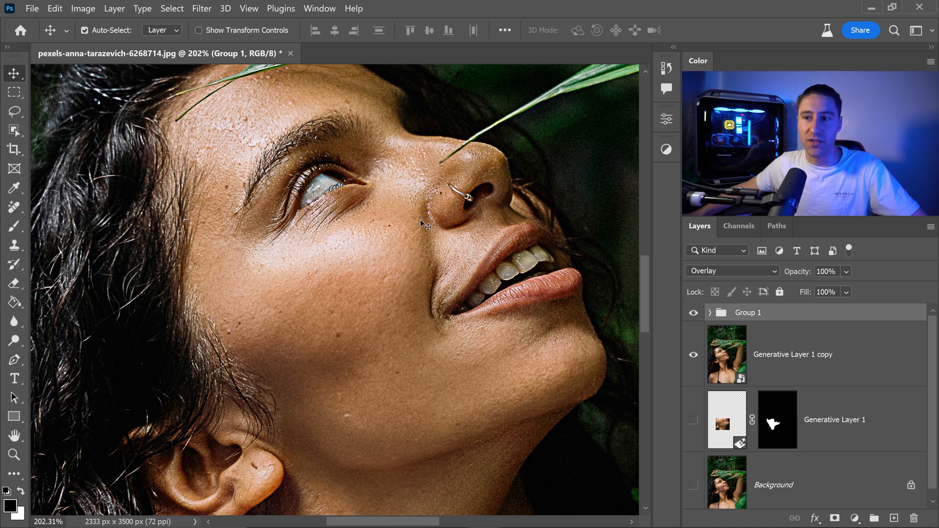
{"action": "mouse_move", "coordinate": [516, 239]}
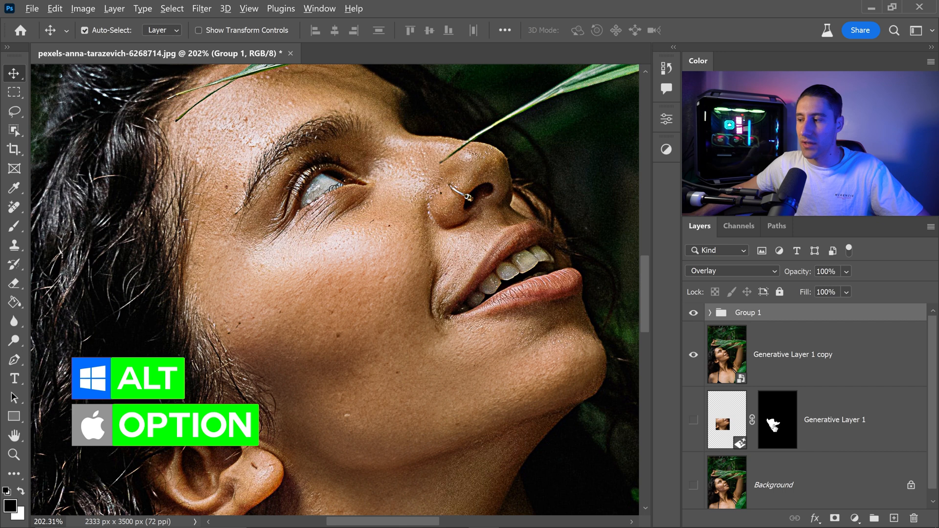
{"action": "left_click", "coordinate": [748, 312]}
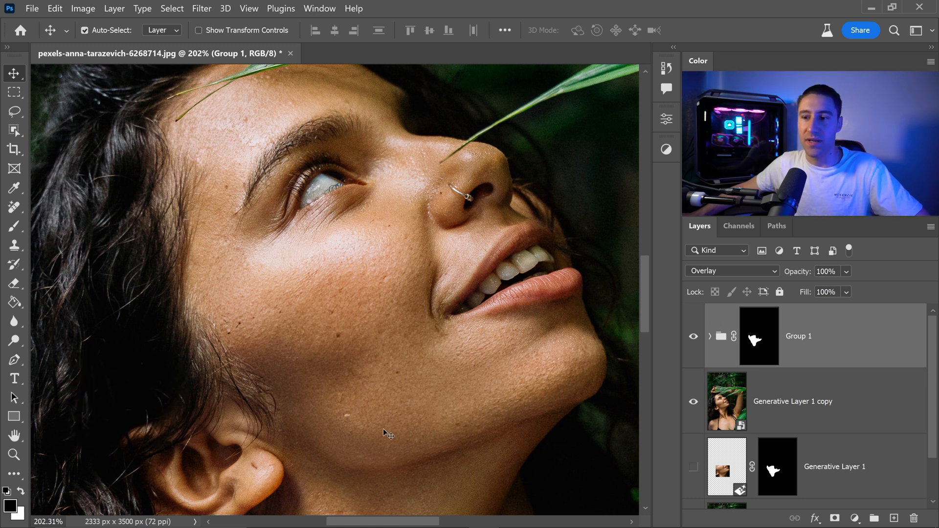
{"action": "mouse_move", "coordinate": [357, 318]}
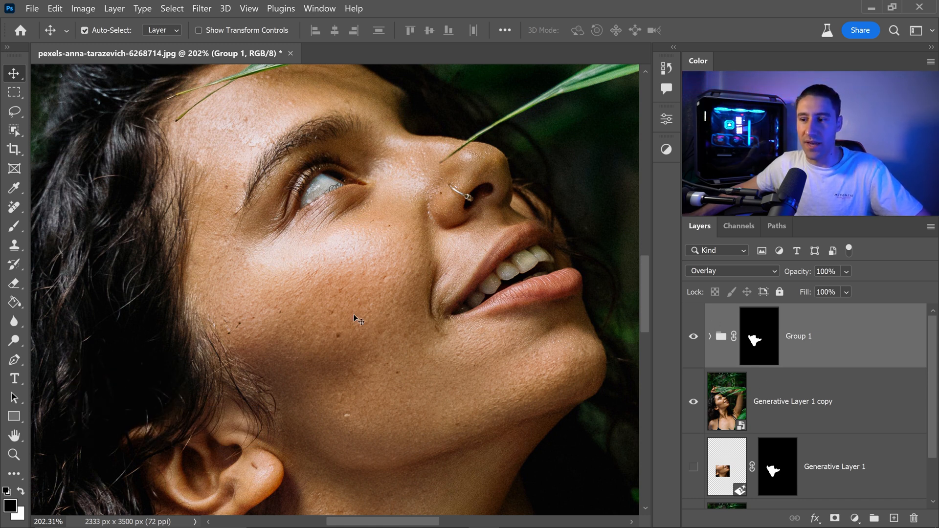
{"action": "left_click", "coordinate": [694, 336]}
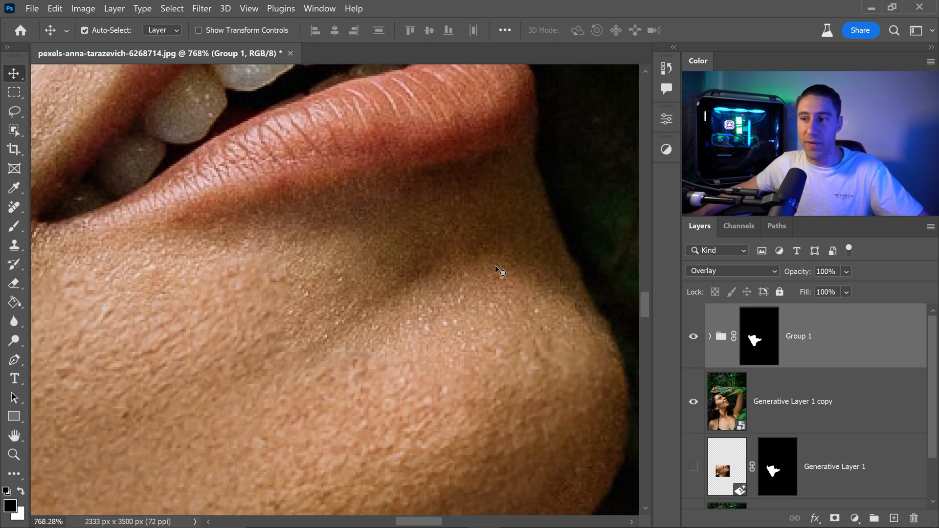
{"action": "mouse_move", "coordinate": [375, 285]}
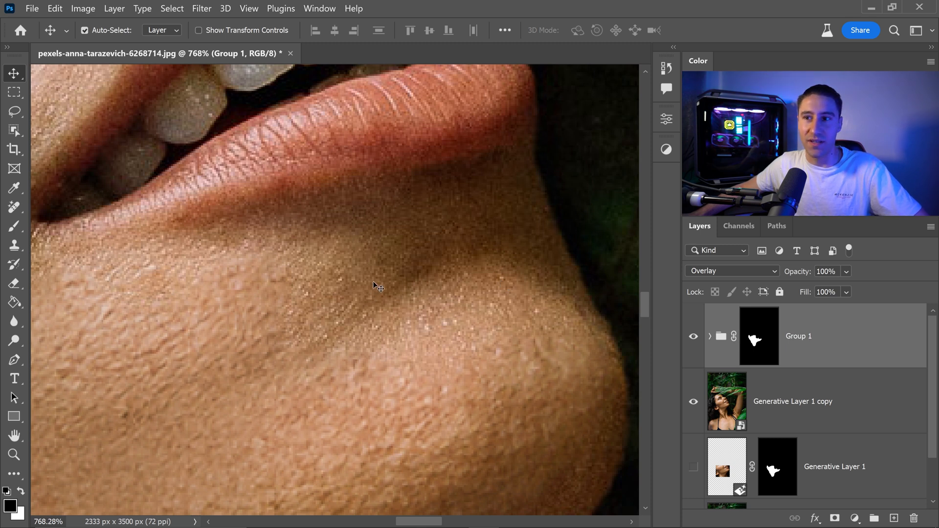
{"action": "mouse_move", "coordinate": [499, 332]}
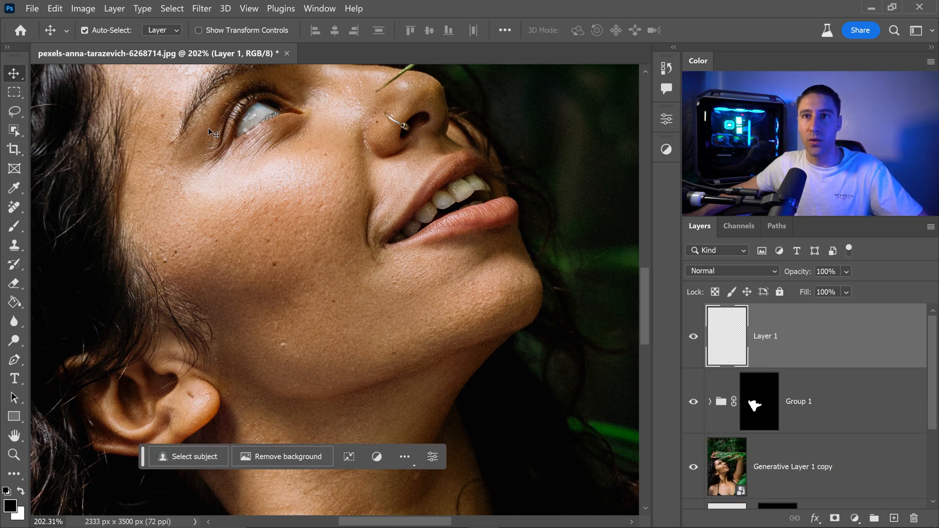
Step: Fill the new top layer with 50% Gray via Edit > Fill
{"action": "left_click", "coordinate": [55, 8]}
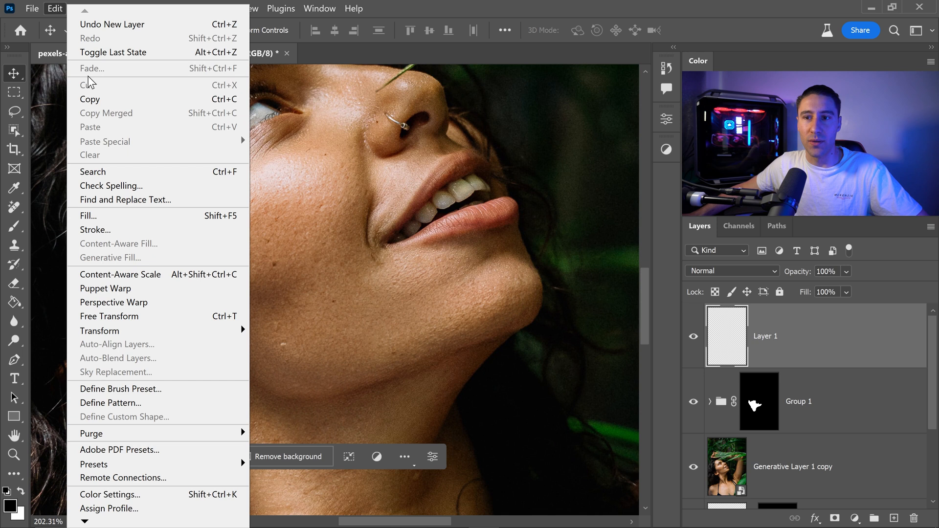
{"action": "left_click", "coordinate": [87, 216]}
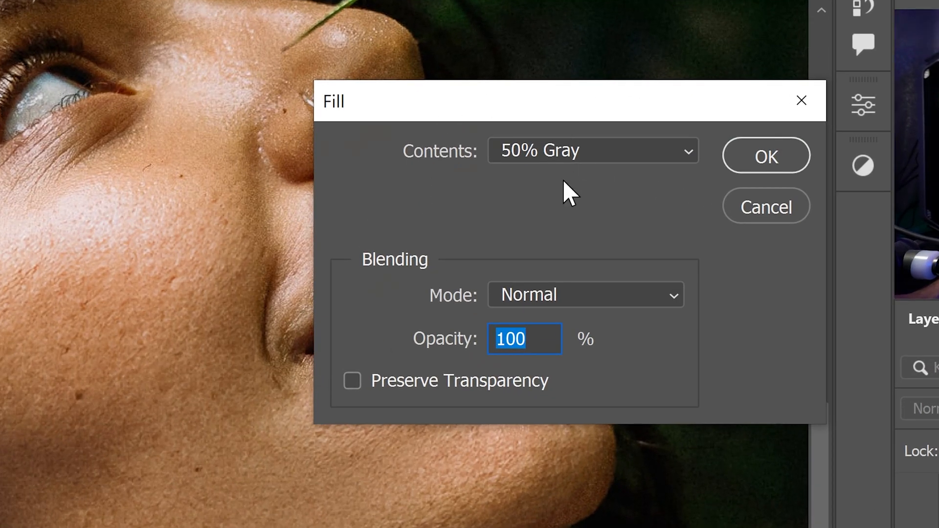
{"action": "mouse_move", "coordinate": [458, 213]}
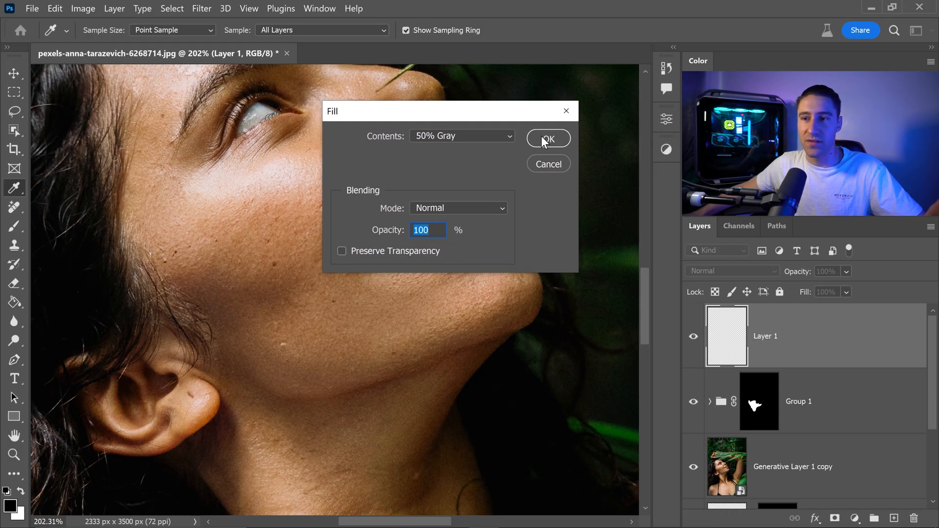
{"action": "left_click", "coordinate": [547, 138]}
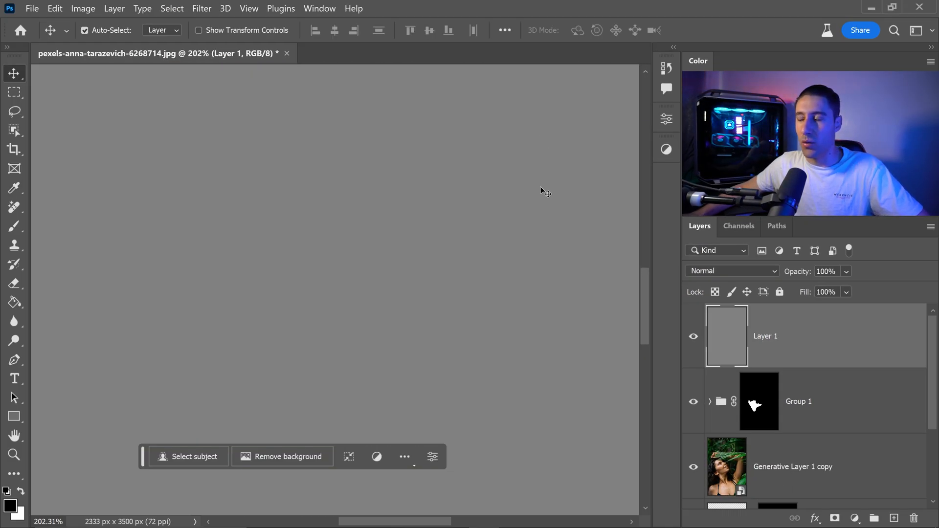
{"action": "mouse_move", "coordinate": [535, 199]}
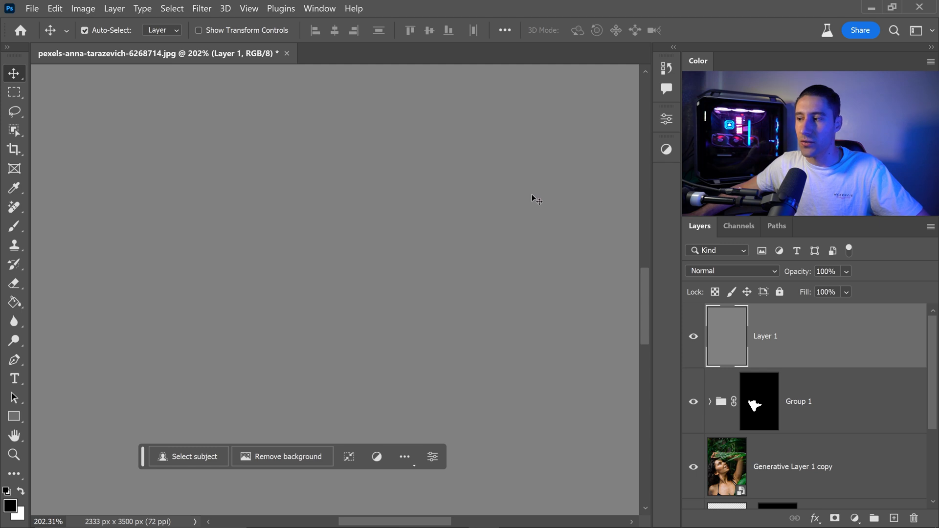
{"action": "mouse_move", "coordinate": [748, 273]}
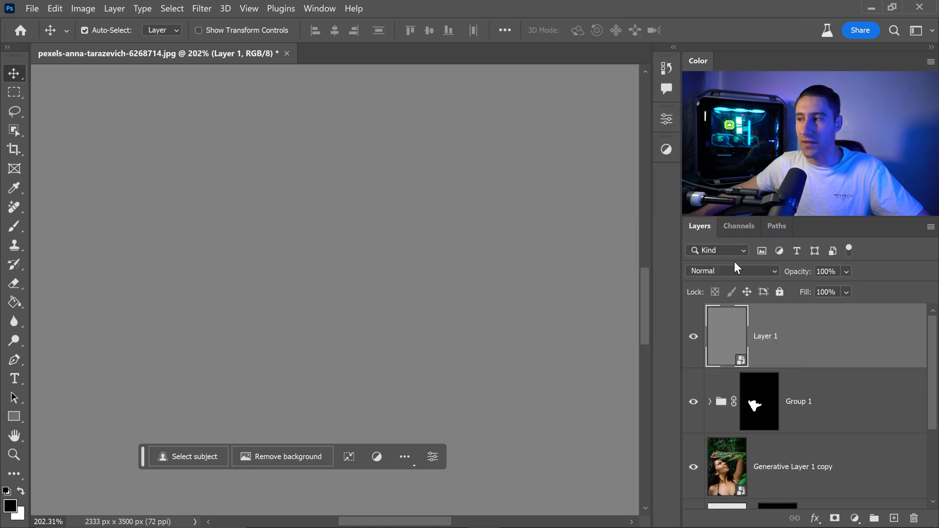
Step: Blend the gray smart-object layer in Overlay so the portrait shows through
{"action": "left_click", "coordinate": [732, 272]}
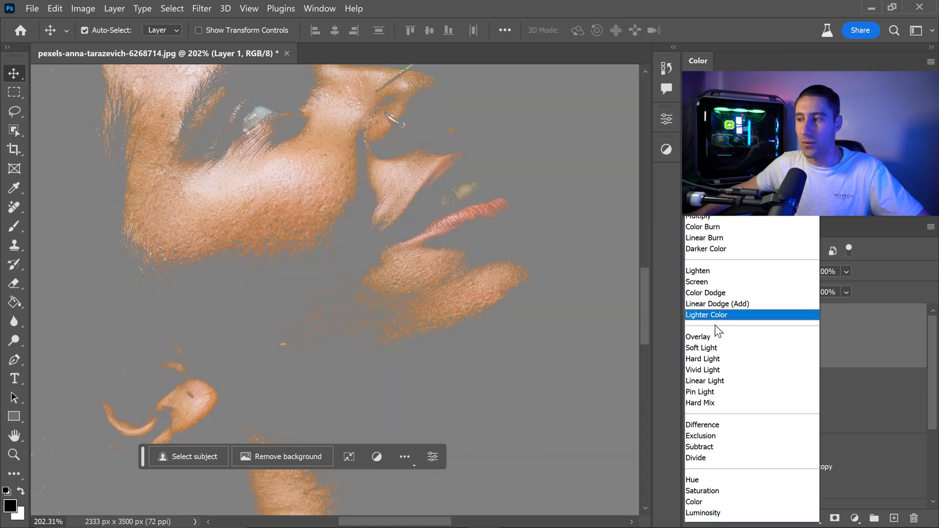
{"action": "left_click", "coordinate": [697, 336]}
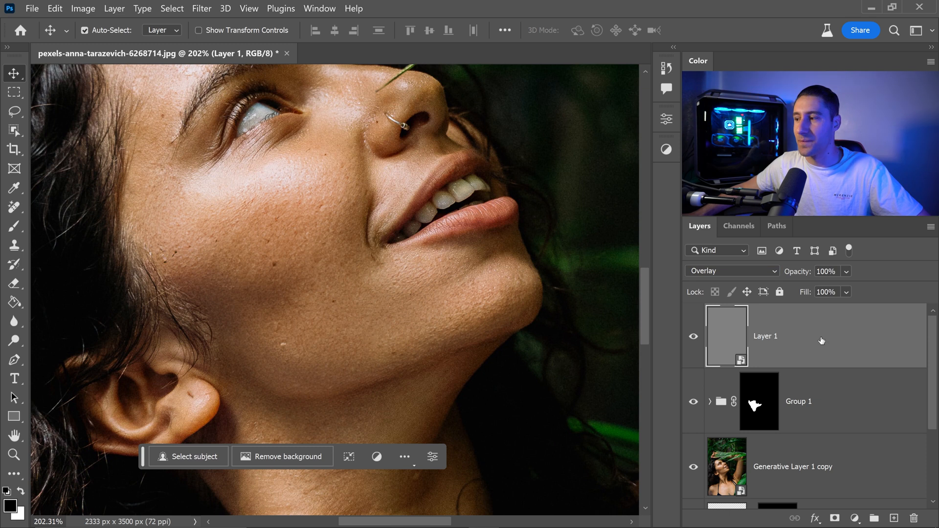
{"action": "mouse_move", "coordinate": [393, 135]}
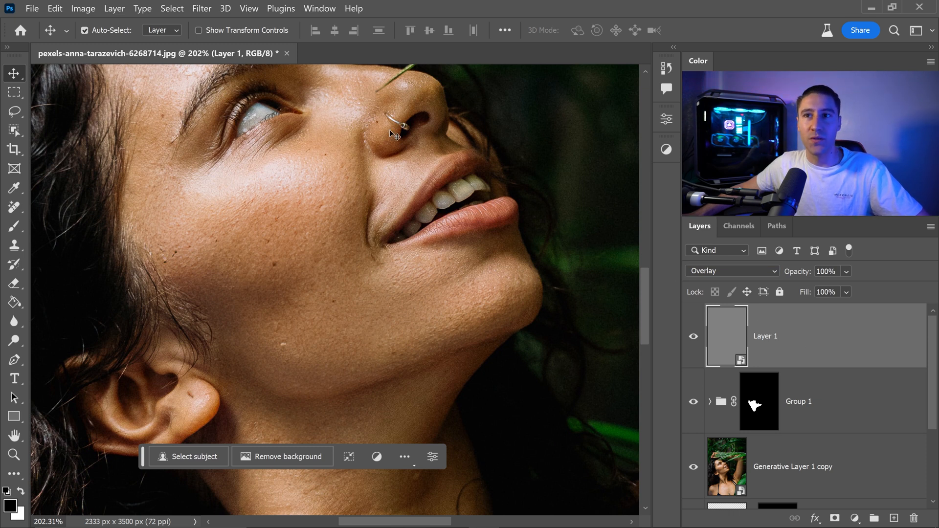
{"action": "left_click", "coordinate": [201, 9]}
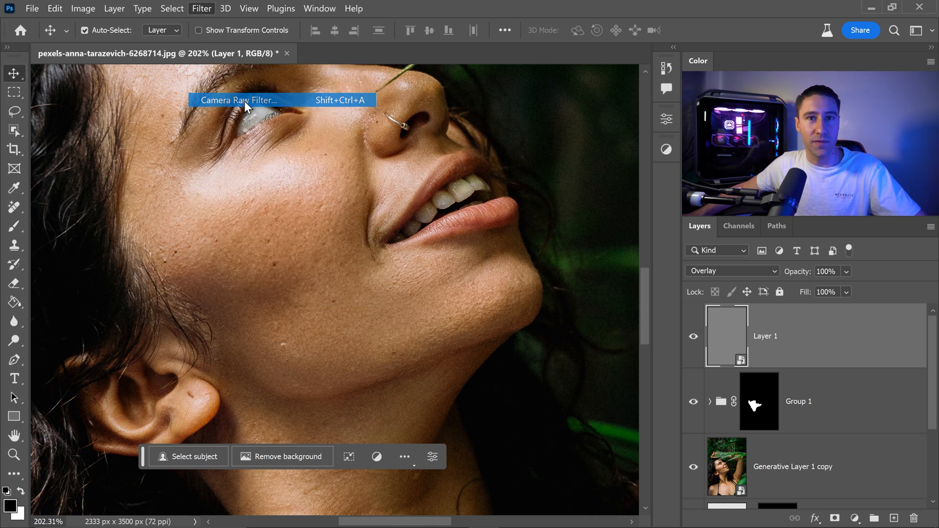
Step: Apply a Camera Raw Filter with Grain 80, Size 0, Roughness 70 to the gray layer
{"action": "left_click", "coordinate": [240, 100]}
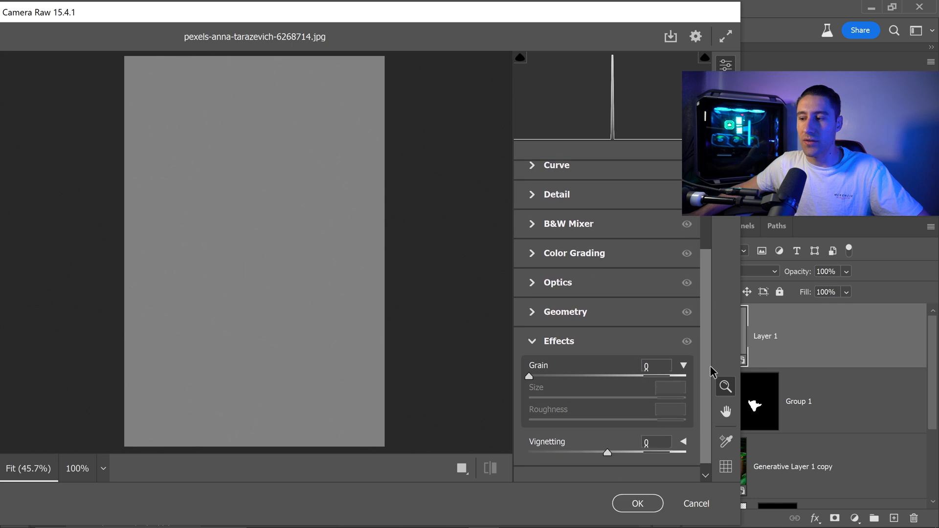
{"action": "left_click", "coordinate": [557, 340]}
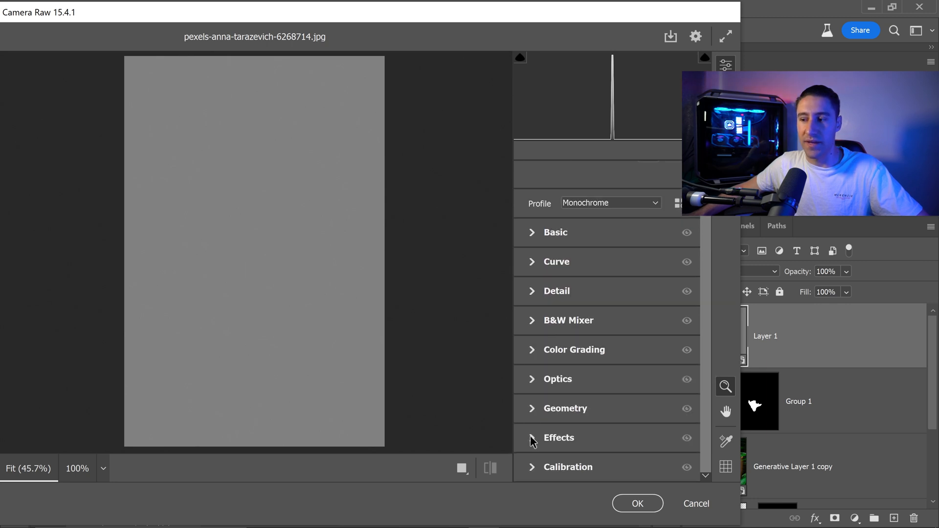
{"action": "left_click", "coordinate": [559, 438]}
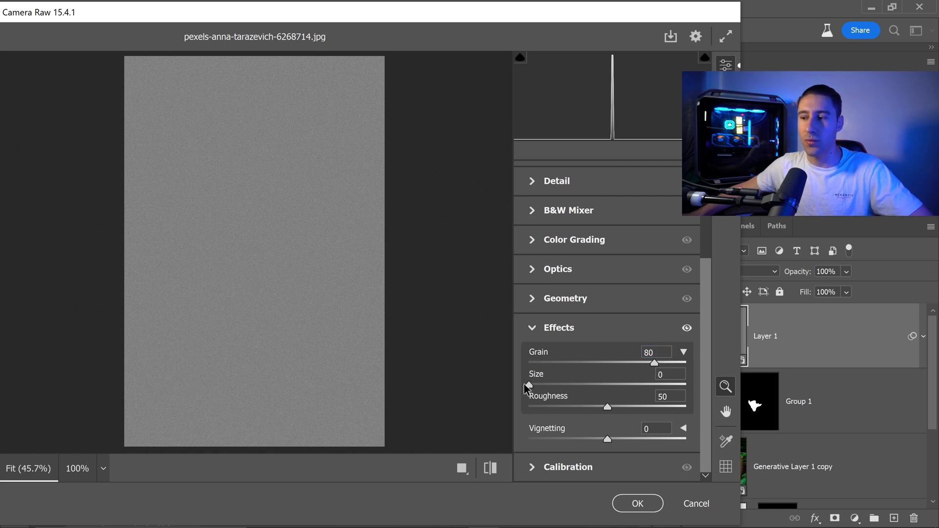
{"action": "mouse_move", "coordinate": [278, 266]}
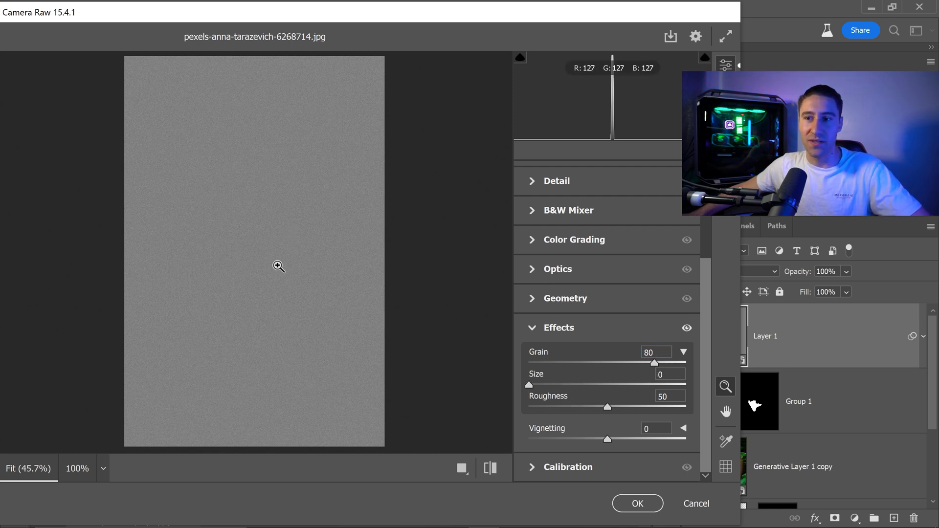
{"action": "left_click", "coordinate": [278, 266]}
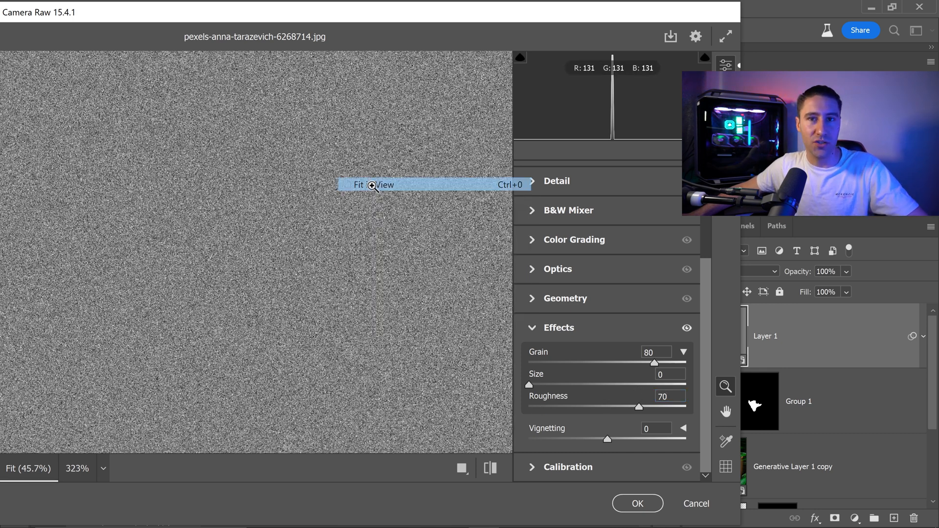
{"action": "left_click", "coordinate": [375, 185]}
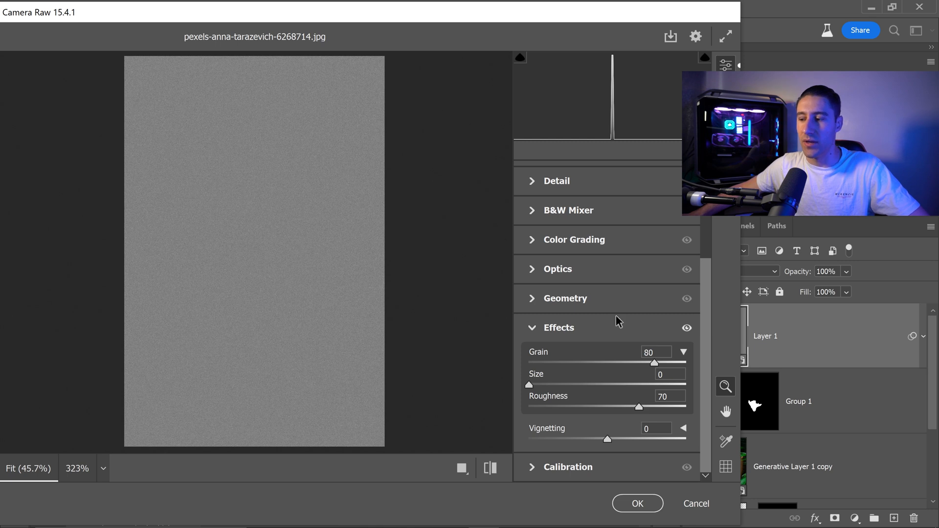
{"action": "left_click", "coordinate": [637, 503]}
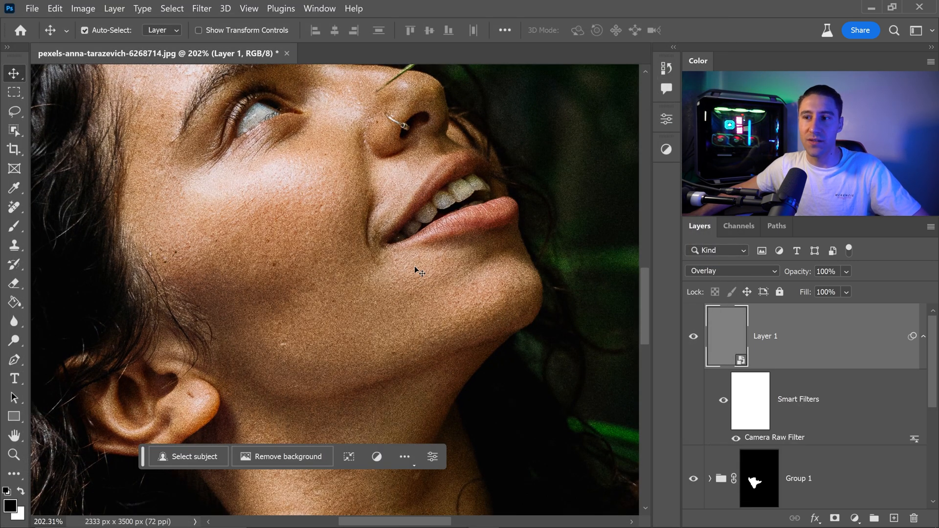
{"action": "mouse_move", "coordinate": [346, 250]}
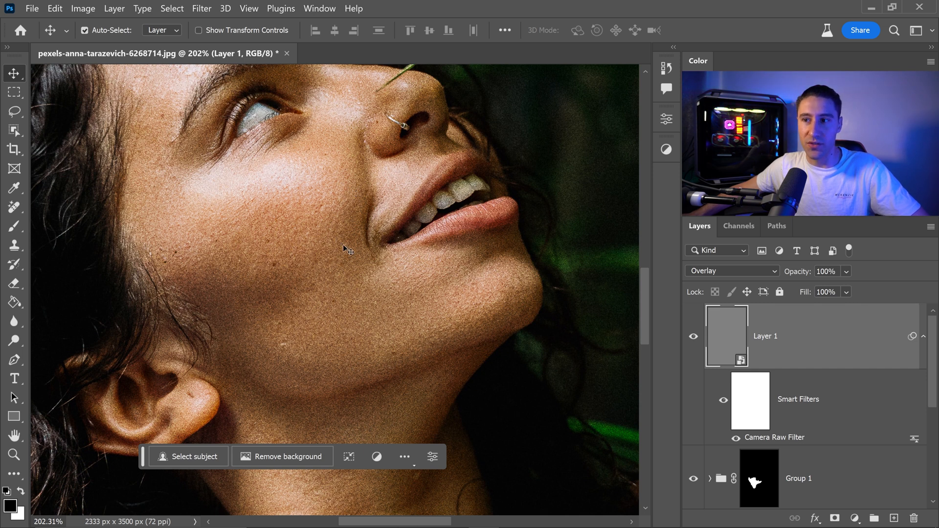
{"action": "mouse_move", "coordinate": [273, 203]}
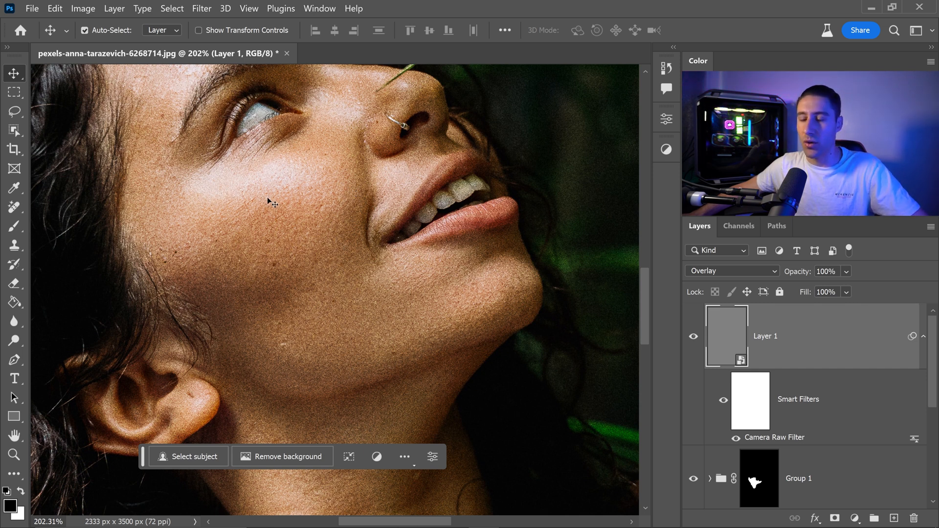
Step: Alt-copy the skin mask onto the grain layer and lower its opacity to about 35%
{"action": "key", "text": "alt"}
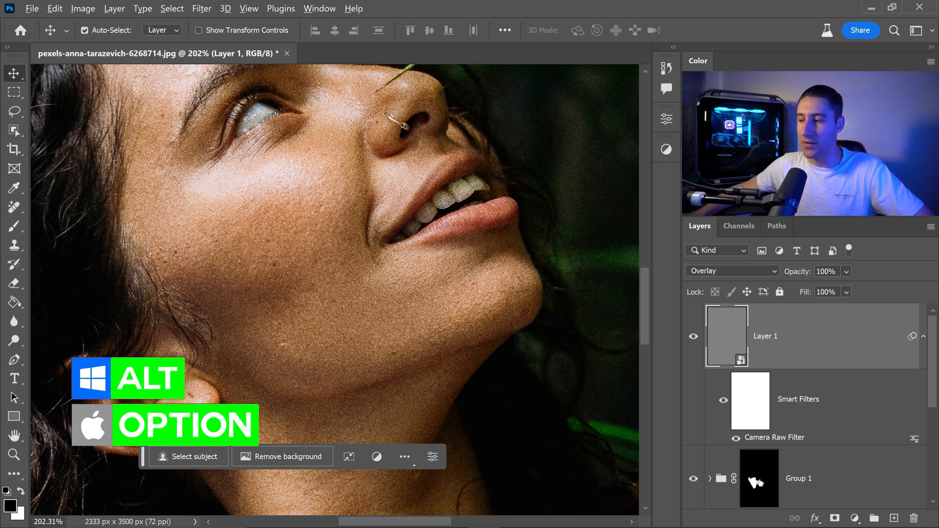
{"action": "left_click", "coordinate": [779, 336]}
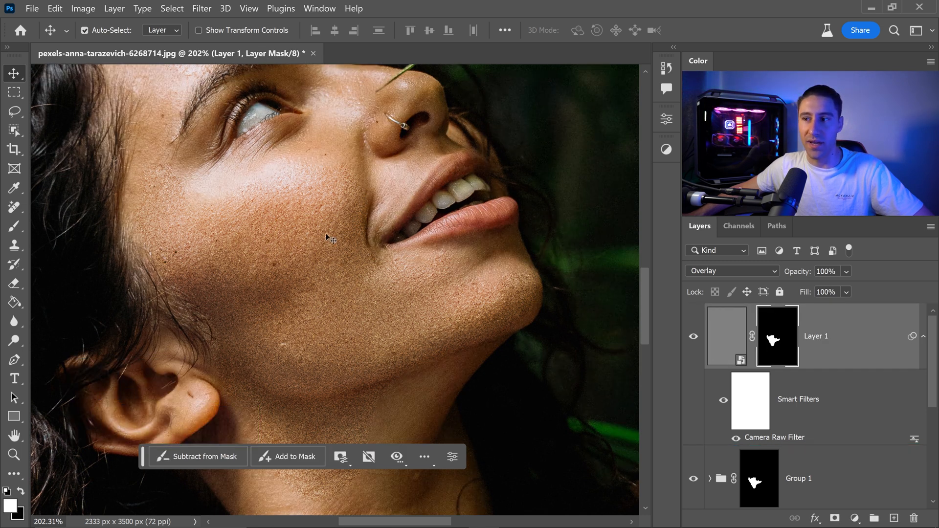
{"action": "scroll", "scroll_direction": "down", "scroll_amount": 3}
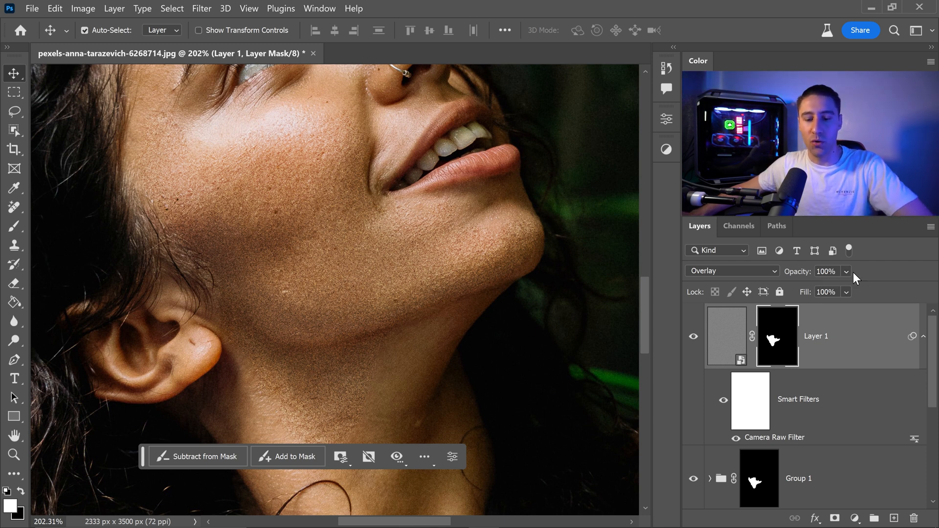
{"action": "key", "text": "4"}
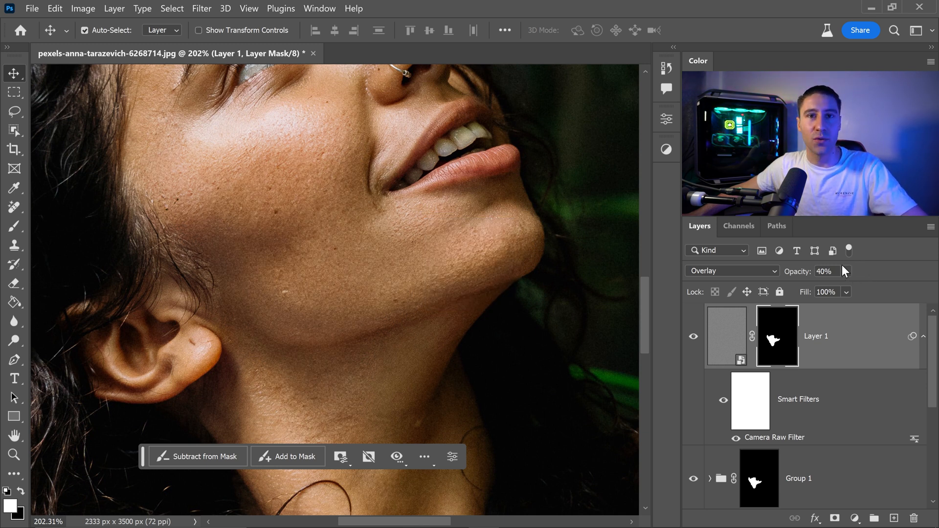
{"action": "mouse_move", "coordinate": [691, 301]}
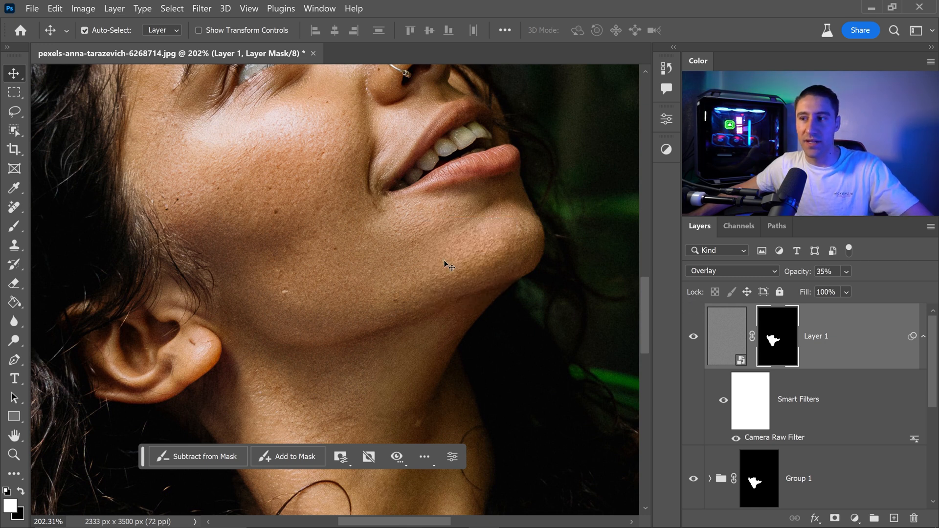
{"action": "mouse_move", "coordinate": [461, 223]}
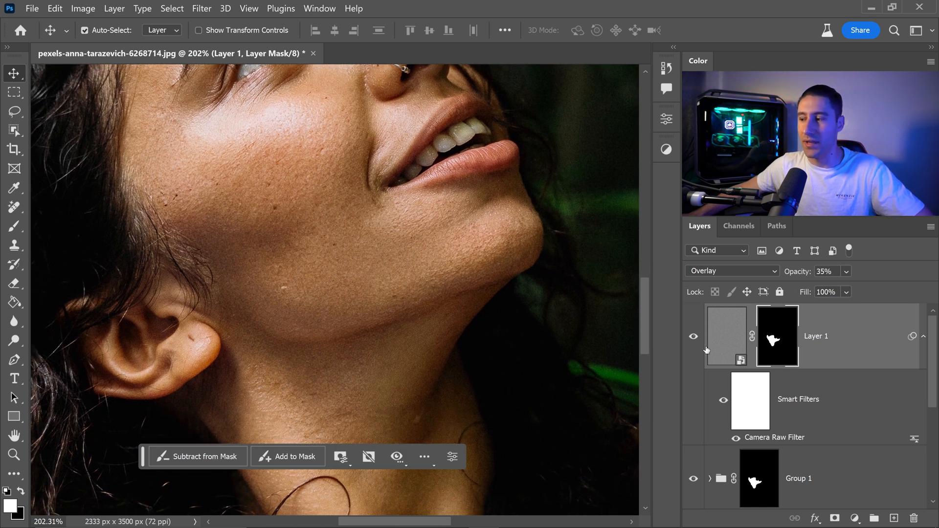
Step: Hide and show the texture layer to compare the result before and after
{"action": "left_click", "coordinate": [693, 336]}
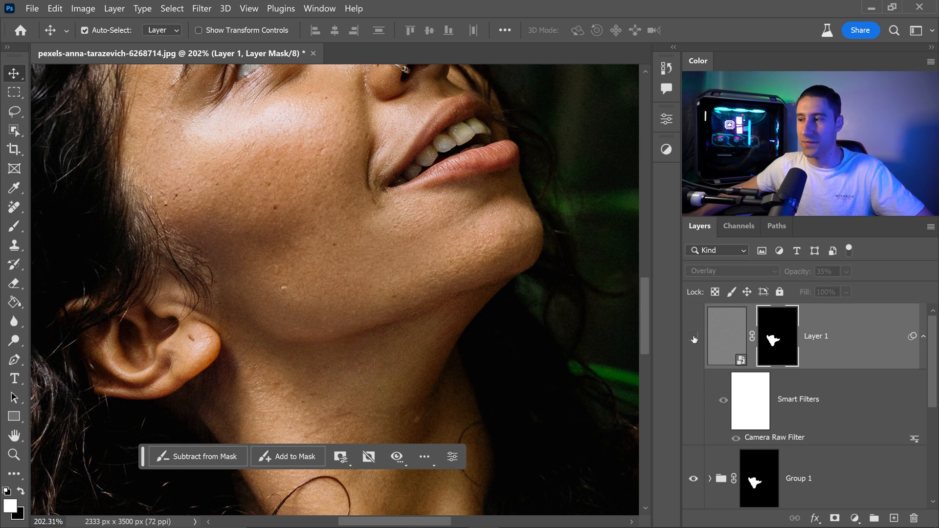
{"action": "left_click", "coordinate": [693, 336]}
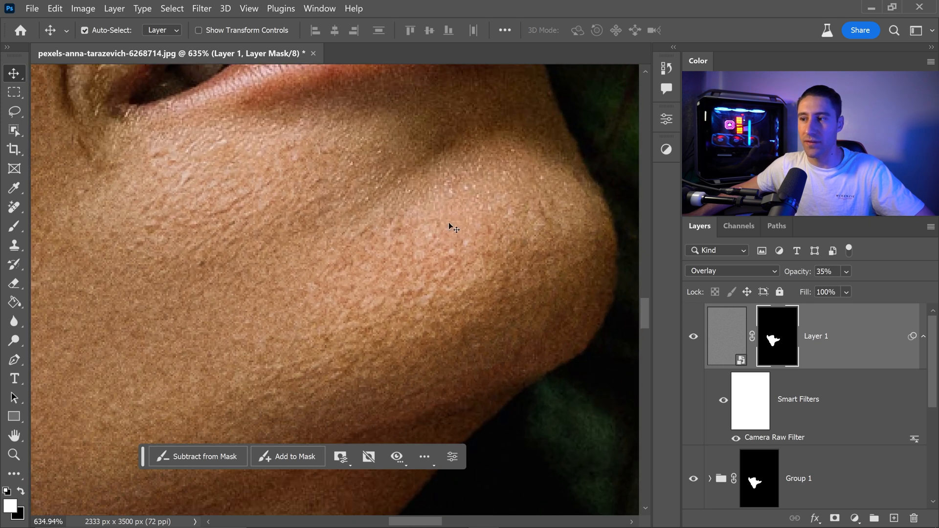
{"action": "scroll", "scroll_direction": "down", "scroll_amount": 3}
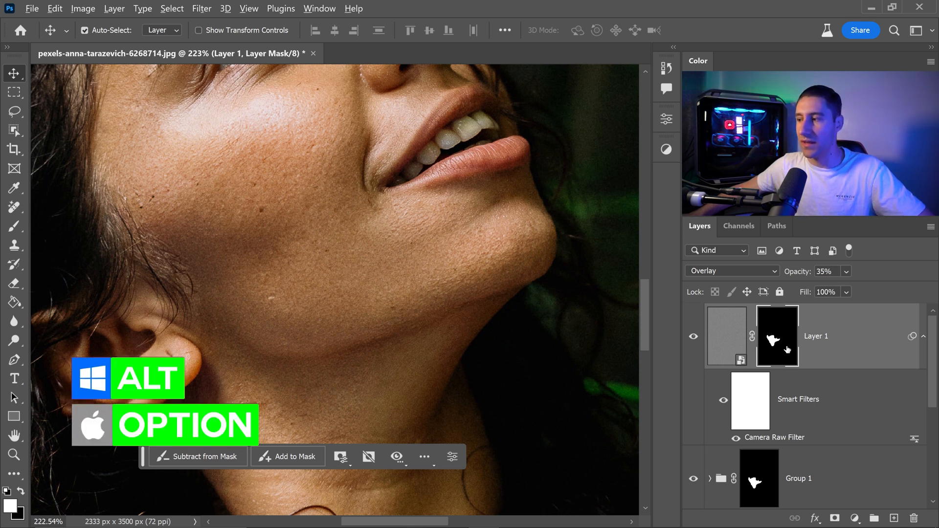
Step: View the grain layer's mask alone and check its Feather in the Properties panel
{"action": "left_click", "coordinate": [777, 336]}
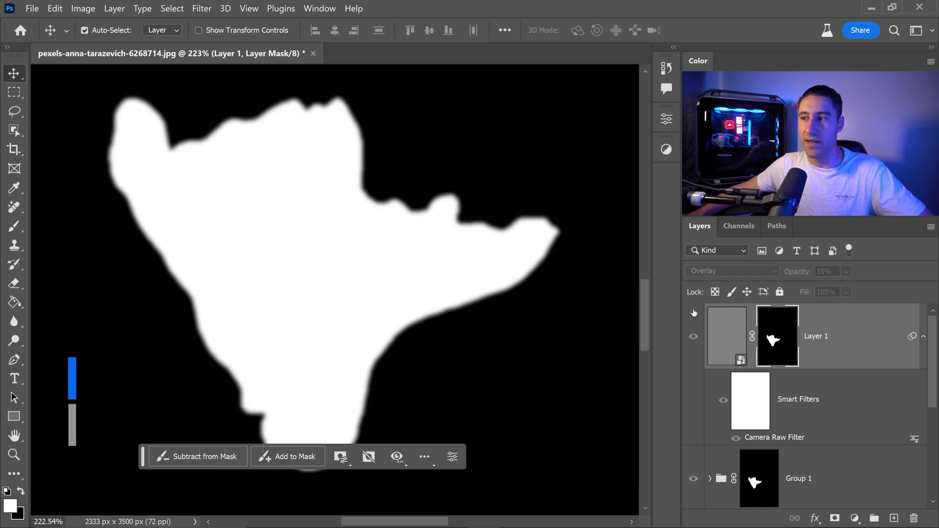
{"action": "mouse_move", "coordinate": [240, 120]}
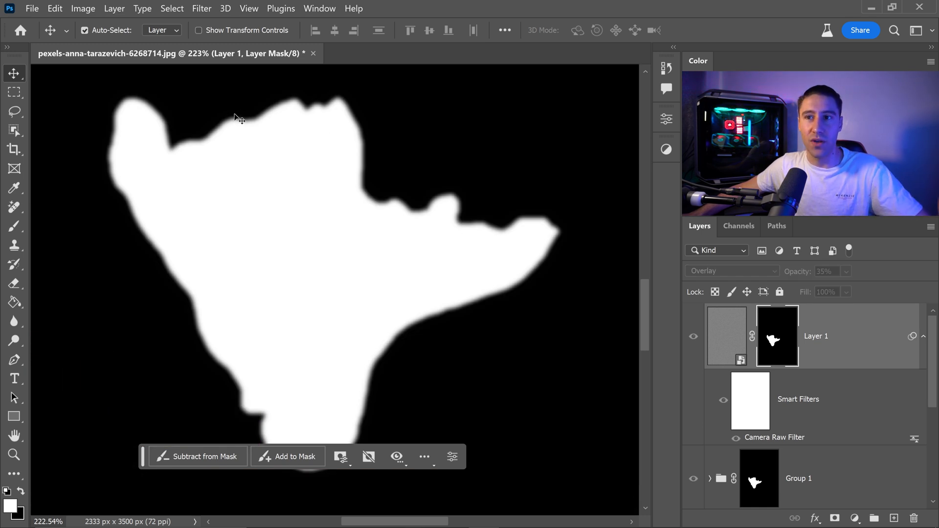
{"action": "mouse_move", "coordinate": [658, 137]}
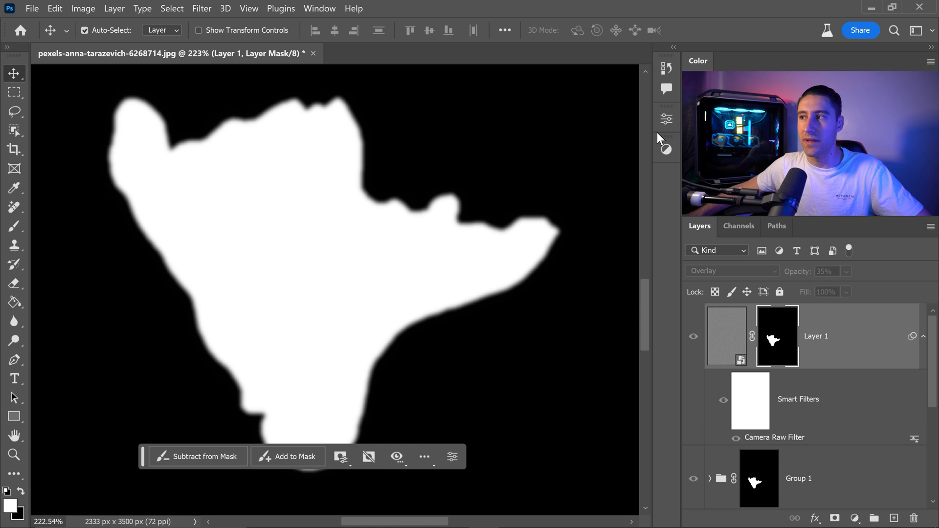
{"action": "left_click", "coordinate": [665, 118]}
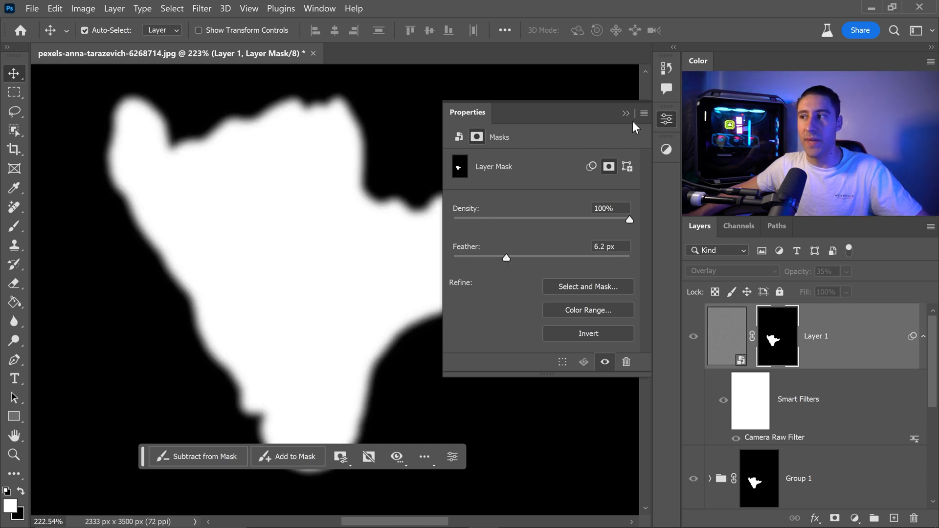
{"action": "left_click", "coordinate": [626, 114]}
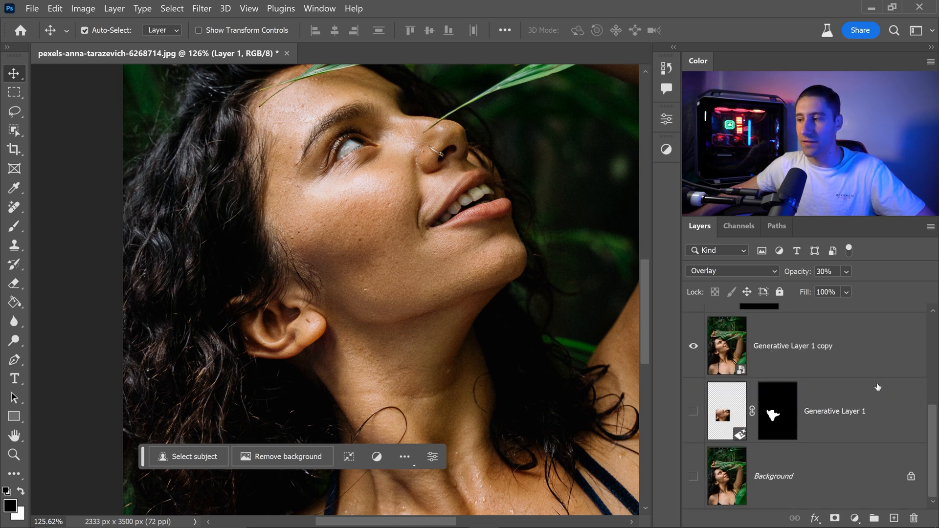
Step: Group the retouching layers, duplicate the group and merge the copy into one top layer
{"action": "left_click", "coordinate": [794, 345]}
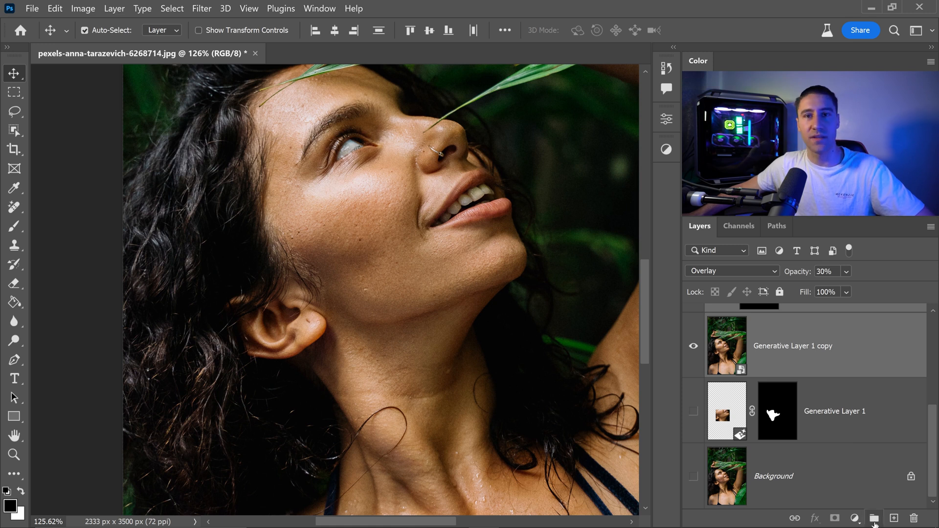
{"action": "left_click", "coordinate": [873, 518]}
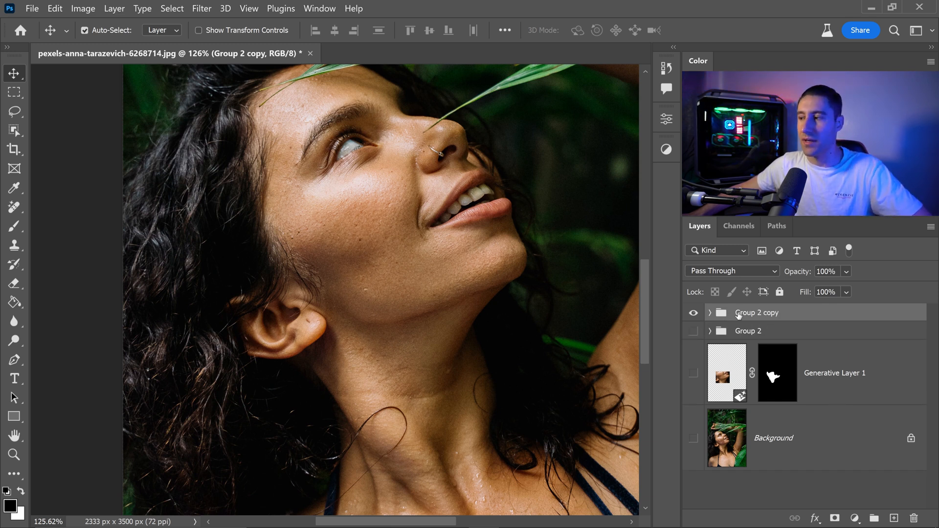
{"action": "right_click", "coordinate": [758, 313]}
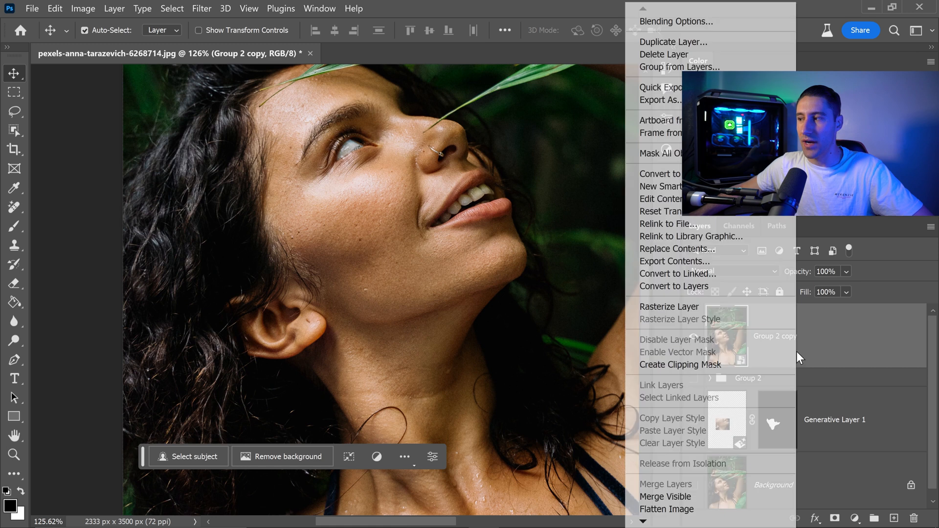
{"action": "key", "text": "Escape"}
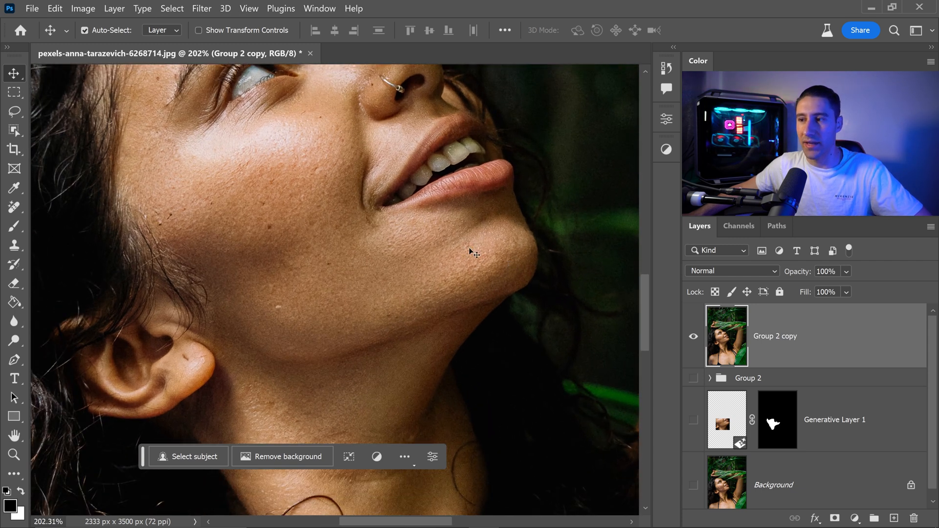
{"action": "mouse_move", "coordinate": [516, 279]}
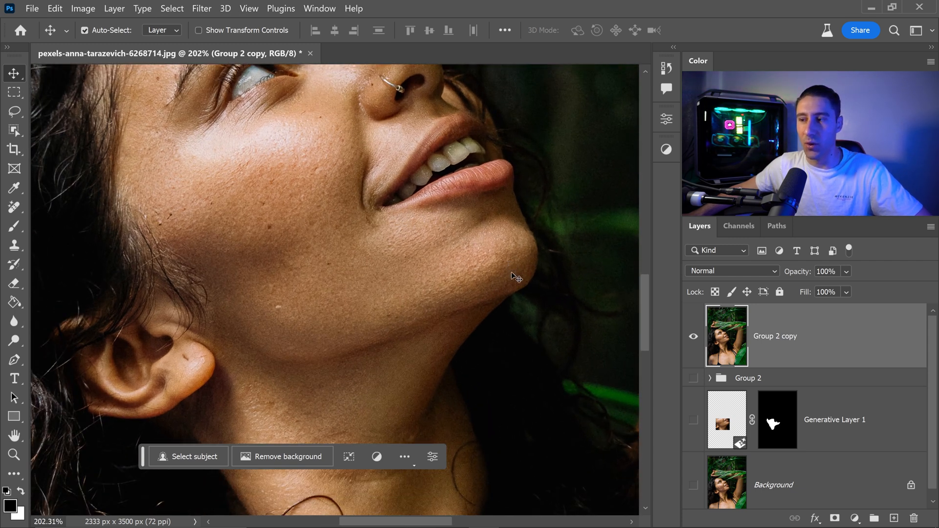
{"action": "mouse_move", "coordinate": [254, 232]}
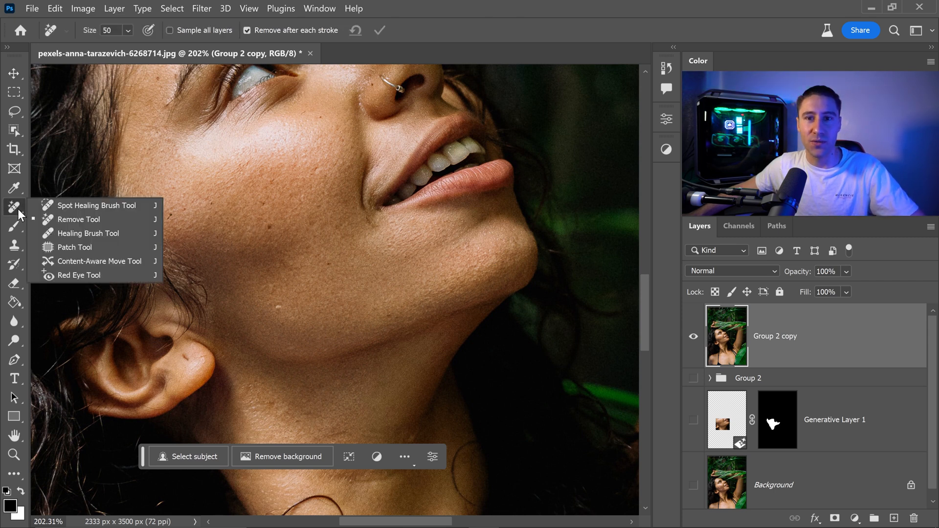
{"action": "mouse_move", "coordinate": [78, 220]}
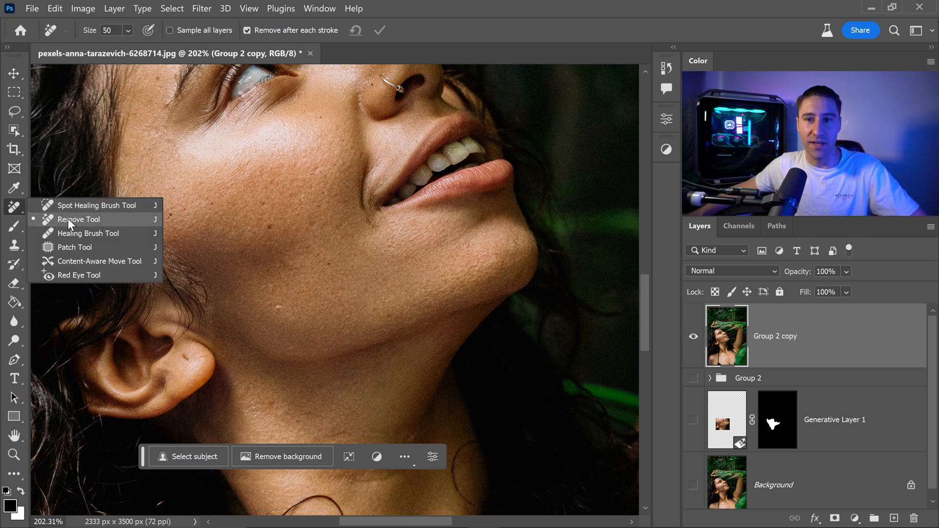
Step: Paint over the patch seams and spots on the chin and neck with the Remove tool
{"action": "left_click", "coordinate": [78, 219]}
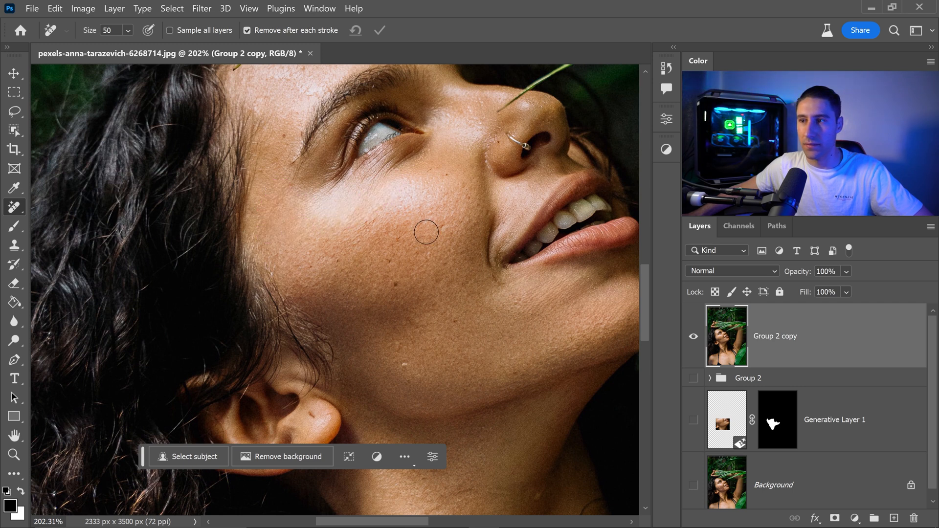
{"action": "scroll", "scroll_direction": "down", "scroll_amount": 3}
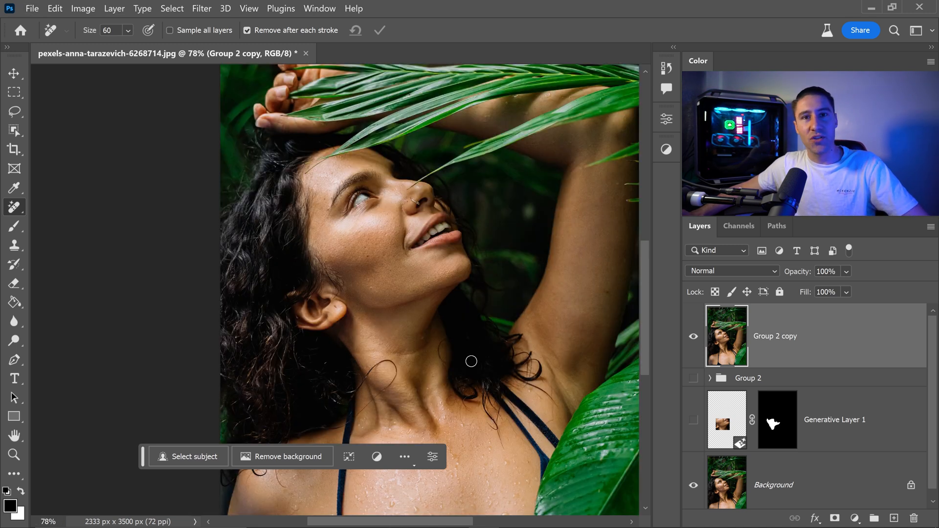
{"action": "mouse_move", "coordinate": [439, 315]}
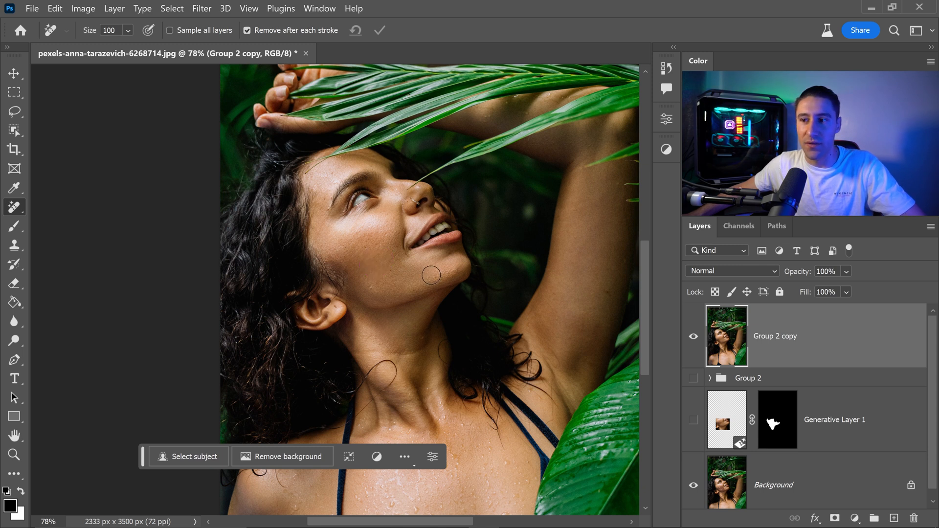
{"action": "mouse_move", "coordinate": [375, 313]}
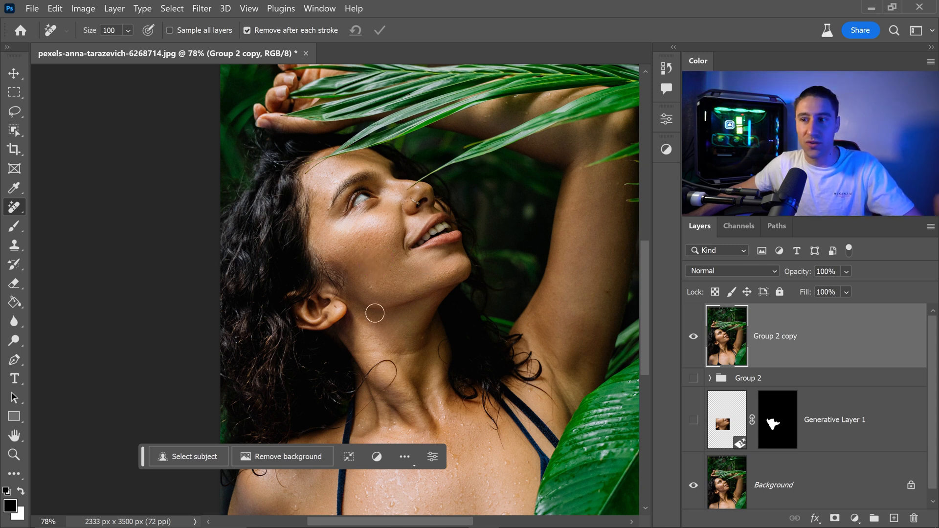
{"action": "mouse_move", "coordinate": [423, 264]}
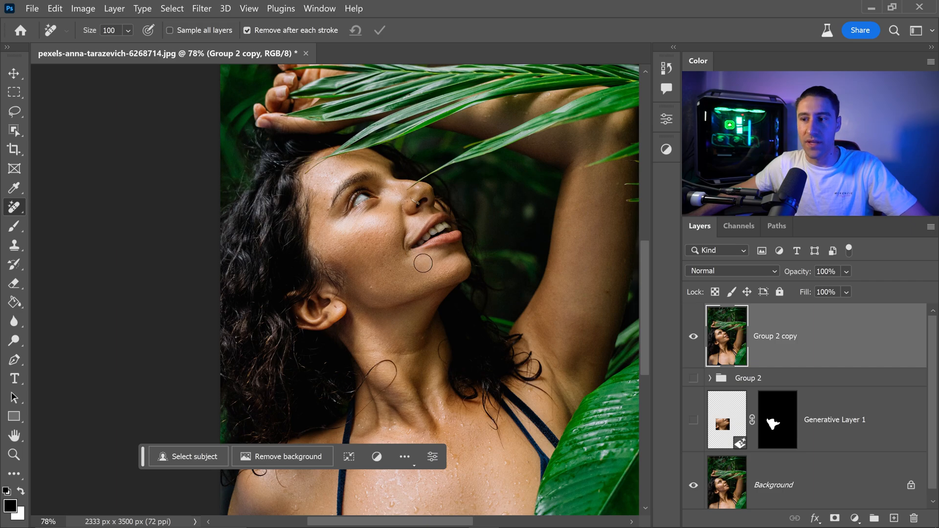